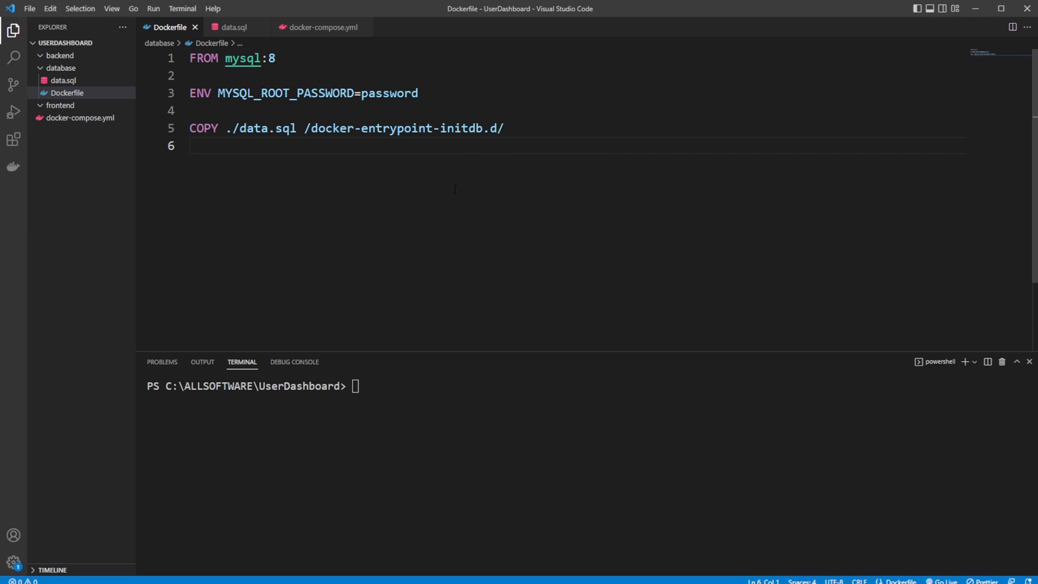
{"action": "mouse_move", "coordinate": [533, 239]}
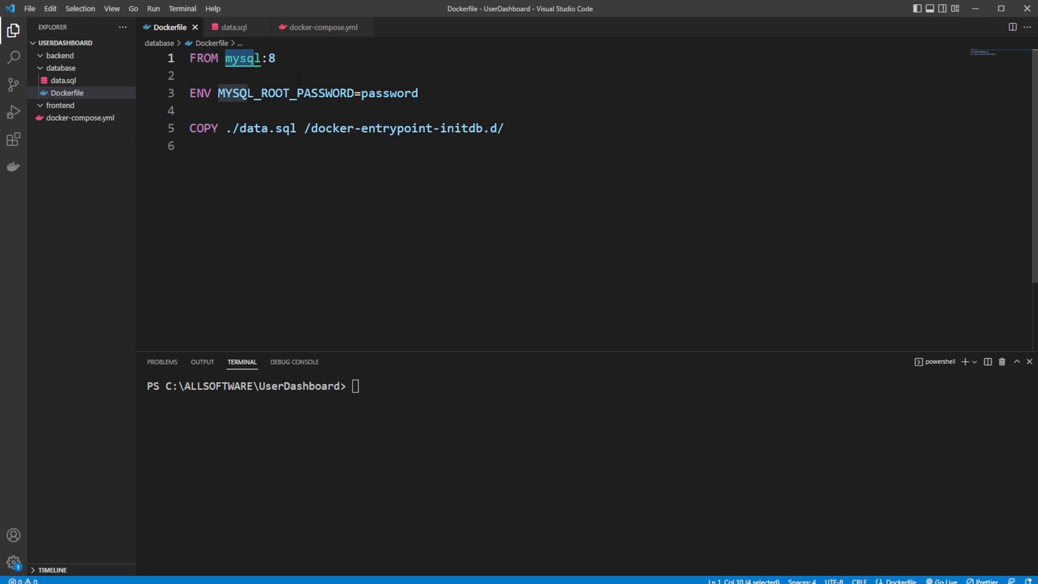
Step: Review the whole Dockerfile with its FROM, ENV and COPY instructions
{"action": "left_click", "coordinate": [274, 59]}
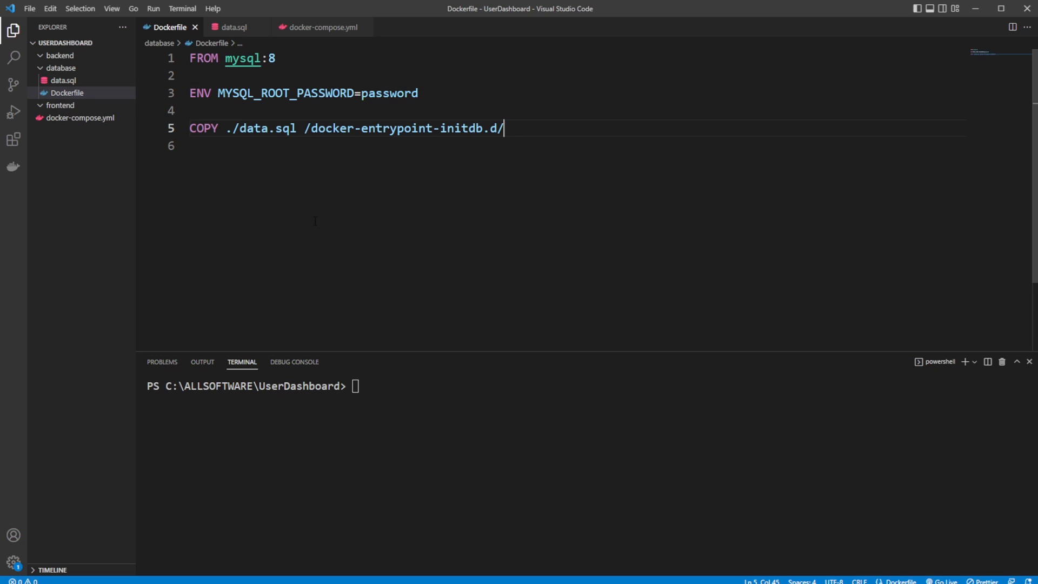
{"action": "key", "text": "ctrl+a"}
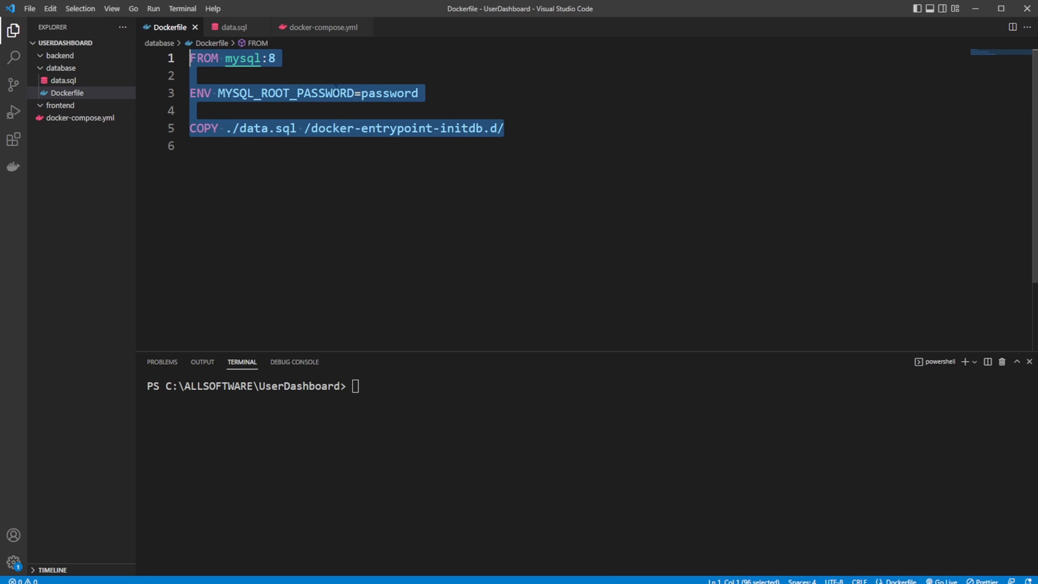
{"action": "left_click", "coordinate": [317, 76]}
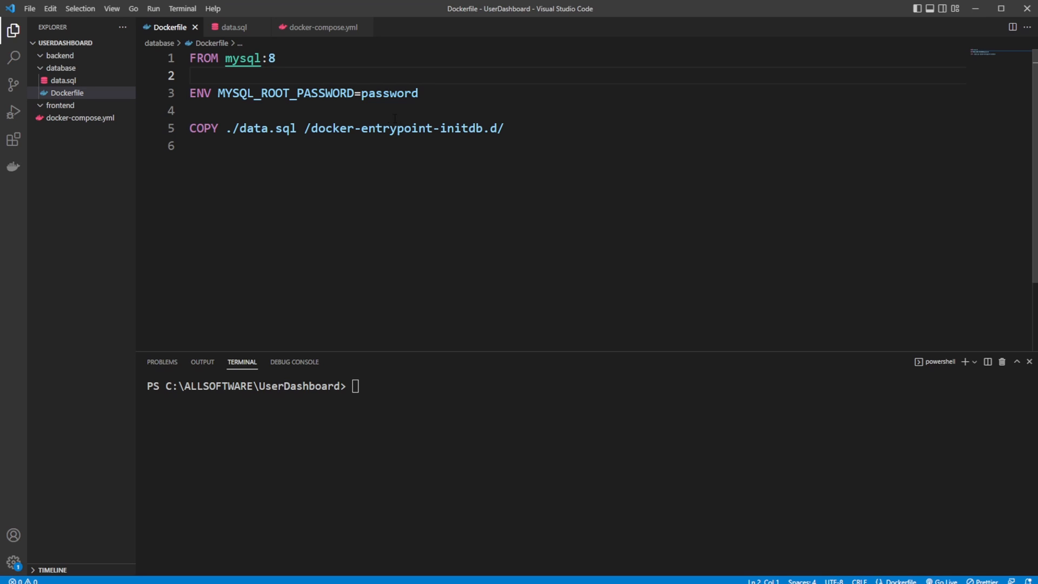
{"action": "key", "text": "ctrl+a"}
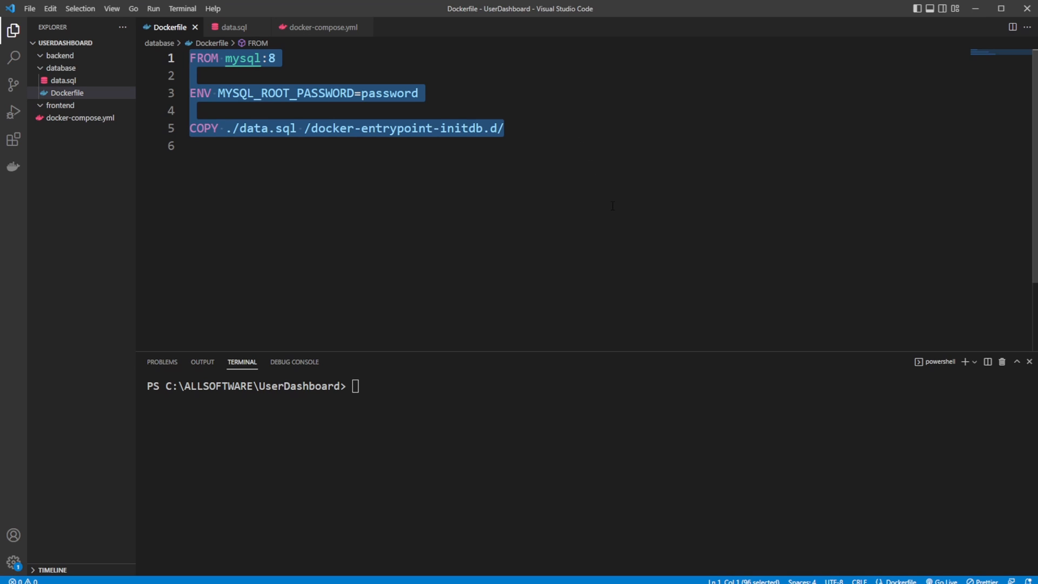
{"action": "left_click", "coordinate": [503, 128]}
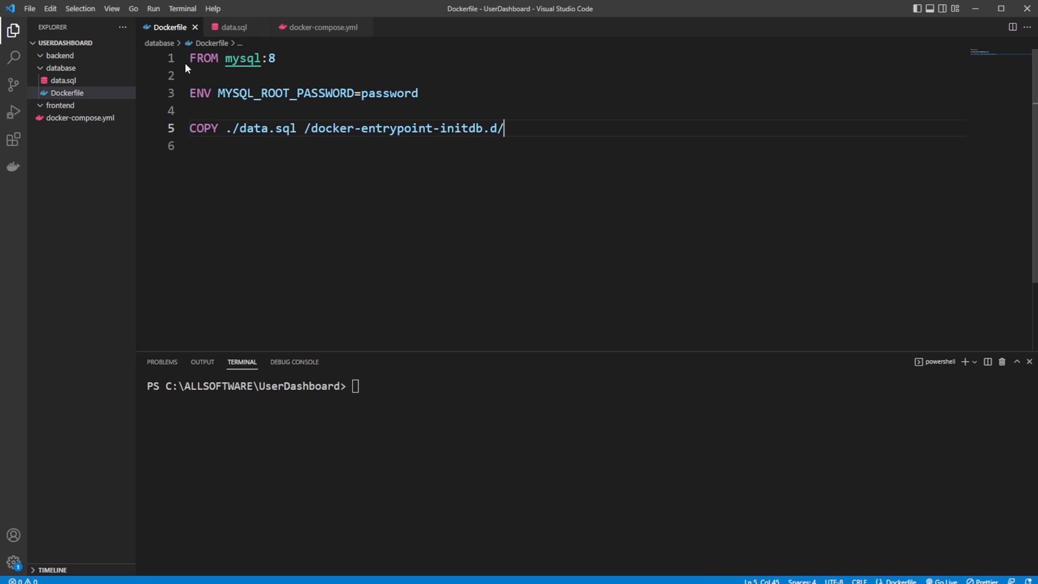
Step: Highlight the MYSQL_ROOT_PASSWORD variable, its value and the COPY line, then open data.sql
{"action": "left_click", "coordinate": [277, 58]}
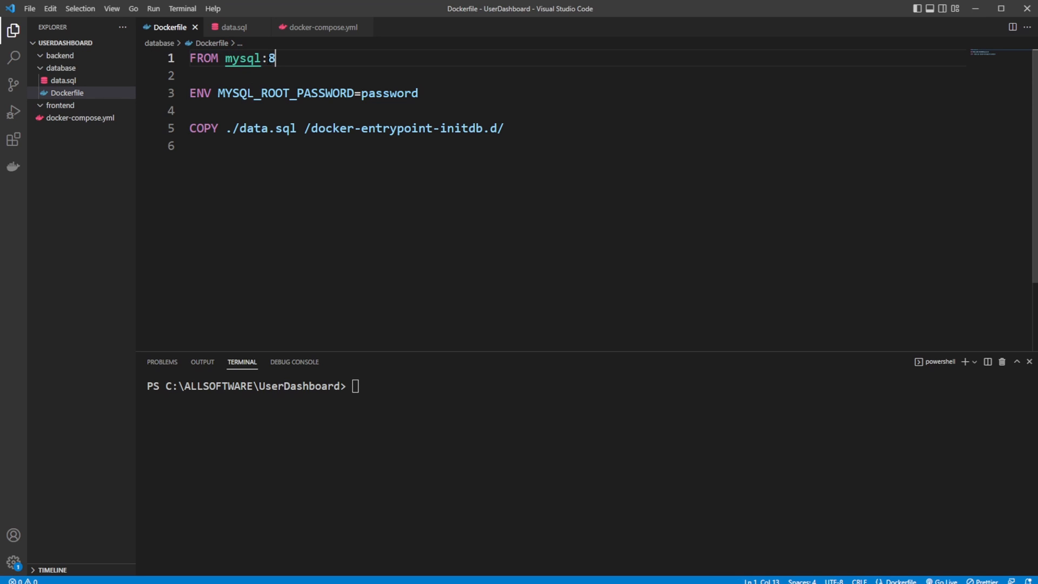
{"action": "double_click", "coordinate": [285, 93]}
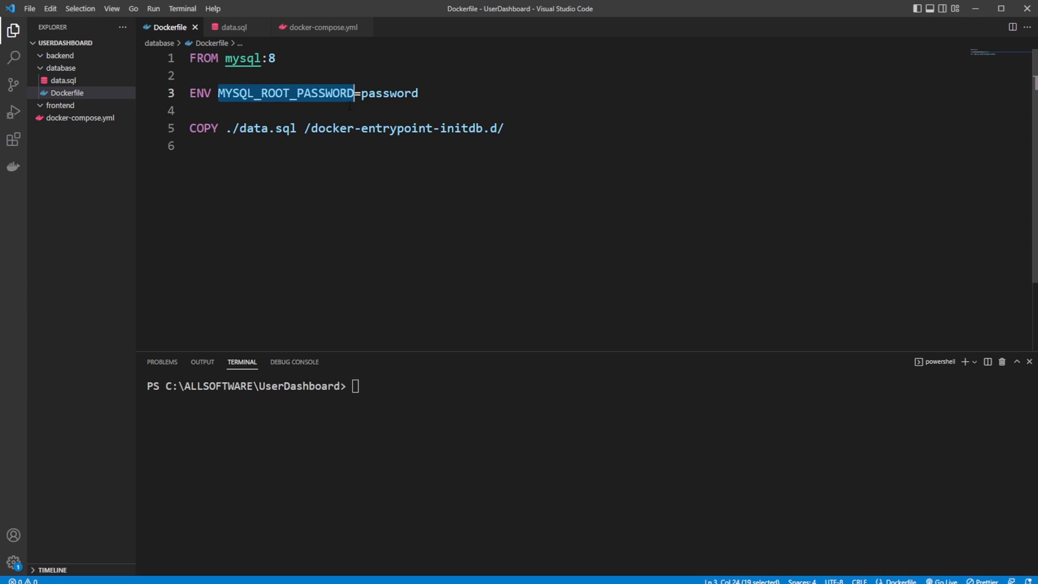
{"action": "double_click", "coordinate": [391, 93]}
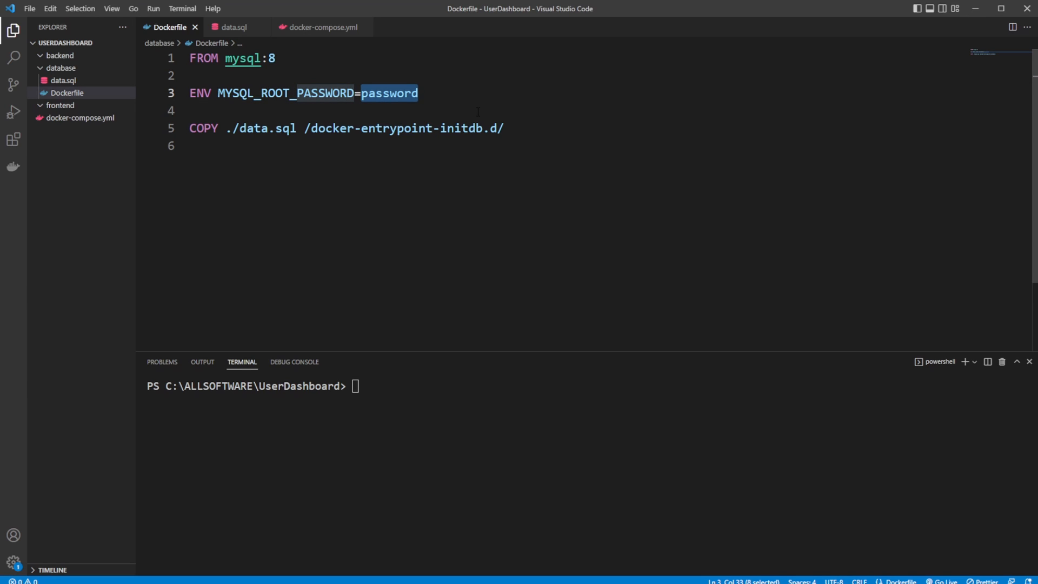
{"action": "left_click", "coordinate": [435, 93]}
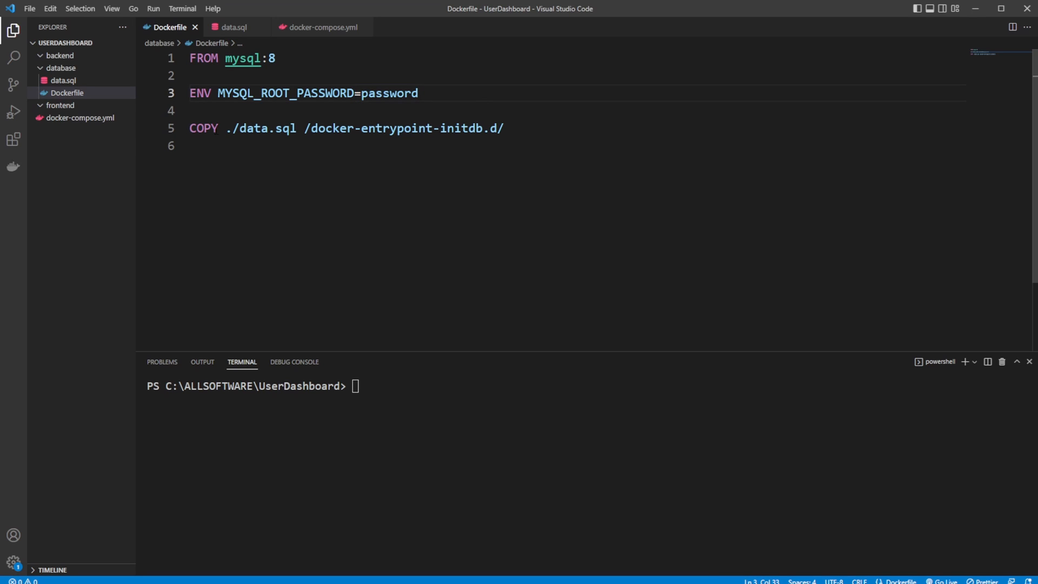
{"action": "double_click", "coordinate": [260, 128]}
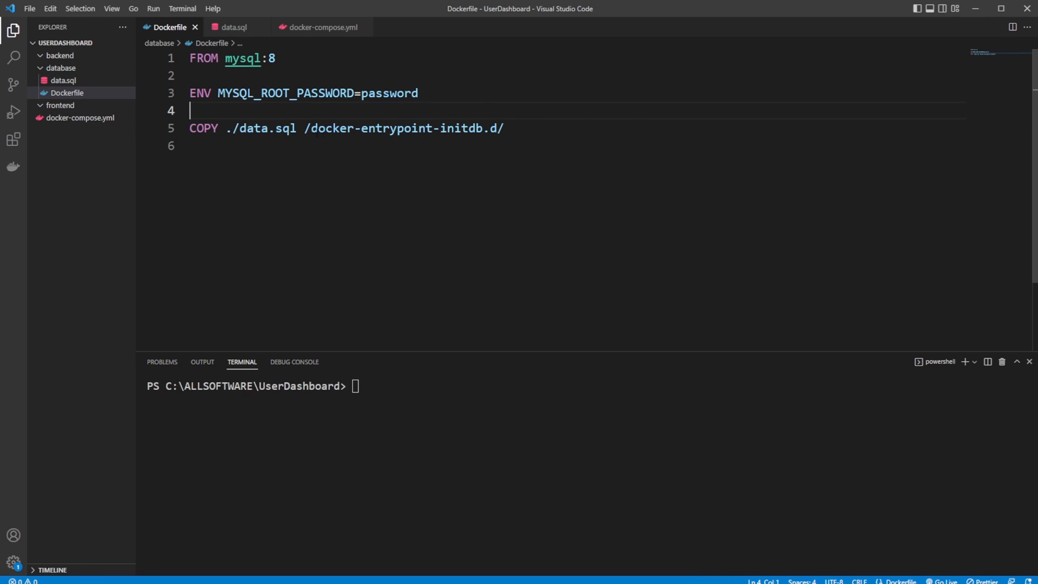
{"action": "left_click_drag", "start_coordinate": [309, 128], "coordinate": [468, 129]}
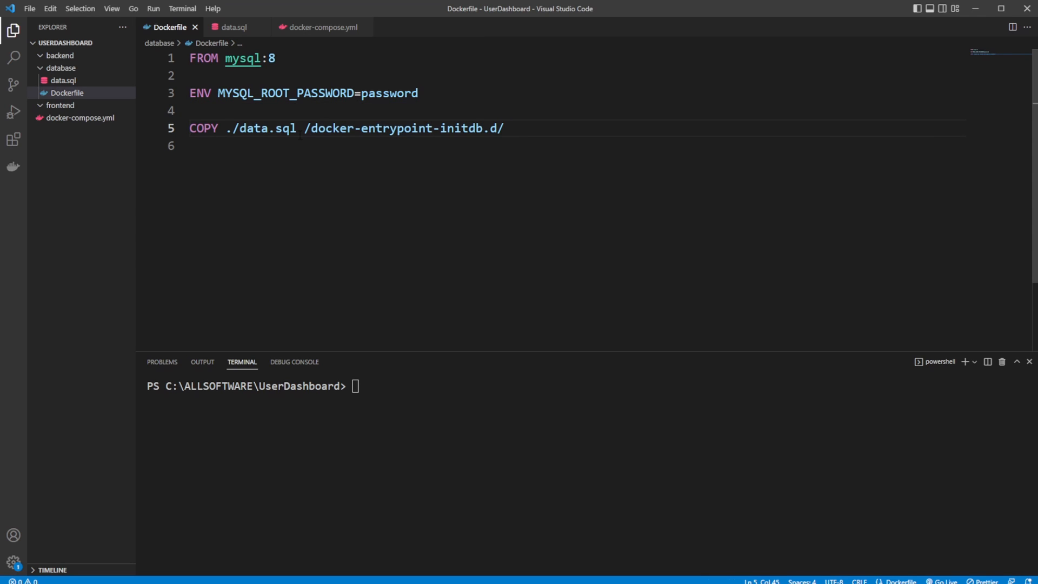
{"action": "mouse_move", "coordinate": [81, 87]}
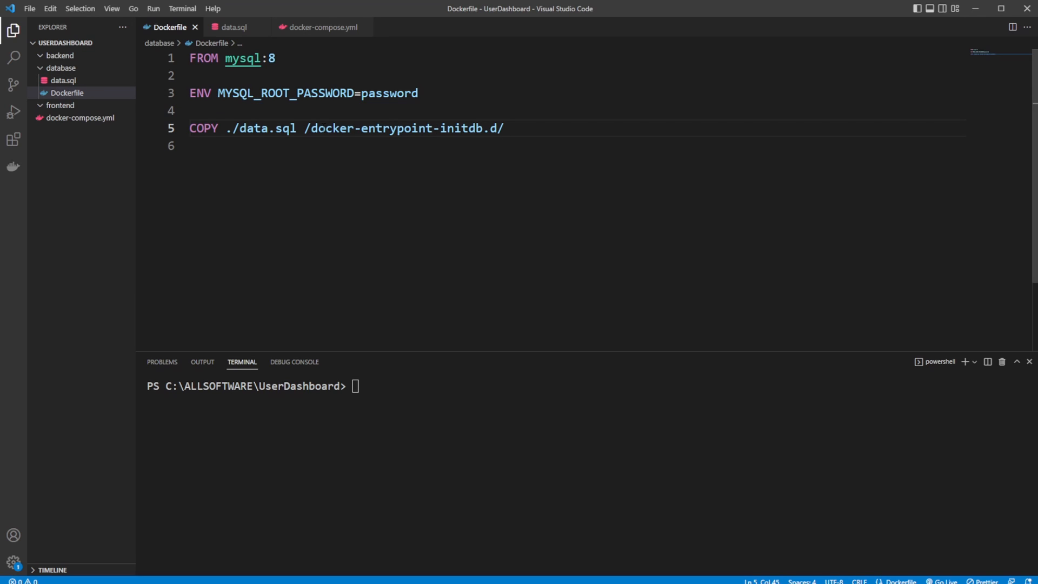
{"action": "left_click", "coordinate": [59, 80]}
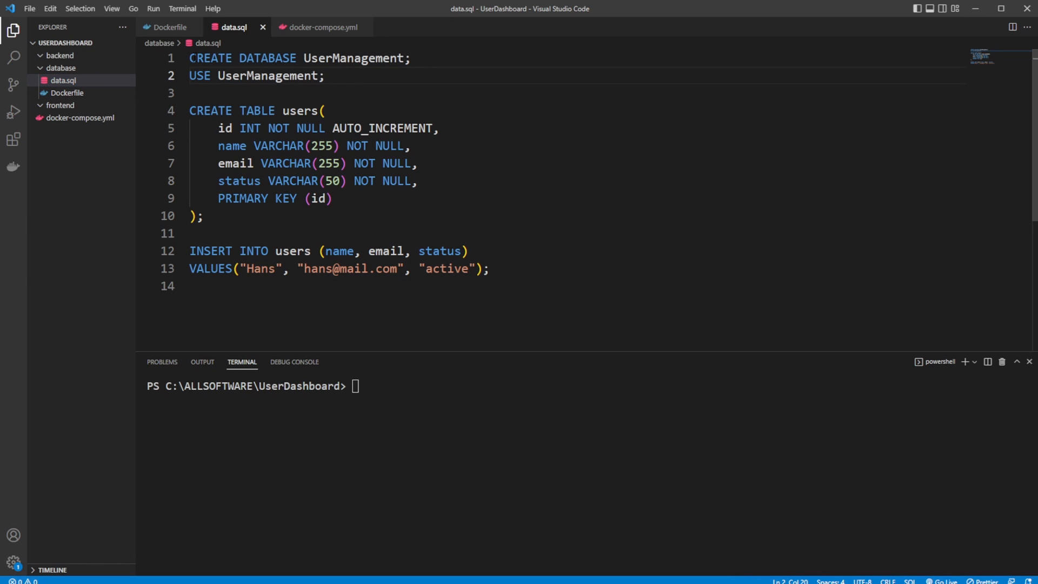
Step: Walk through data.sql's CREATE DATABASE, users table and INSERT, then switch back to the Dockerfile
{"action": "key", "text": "Ctrl+a"}
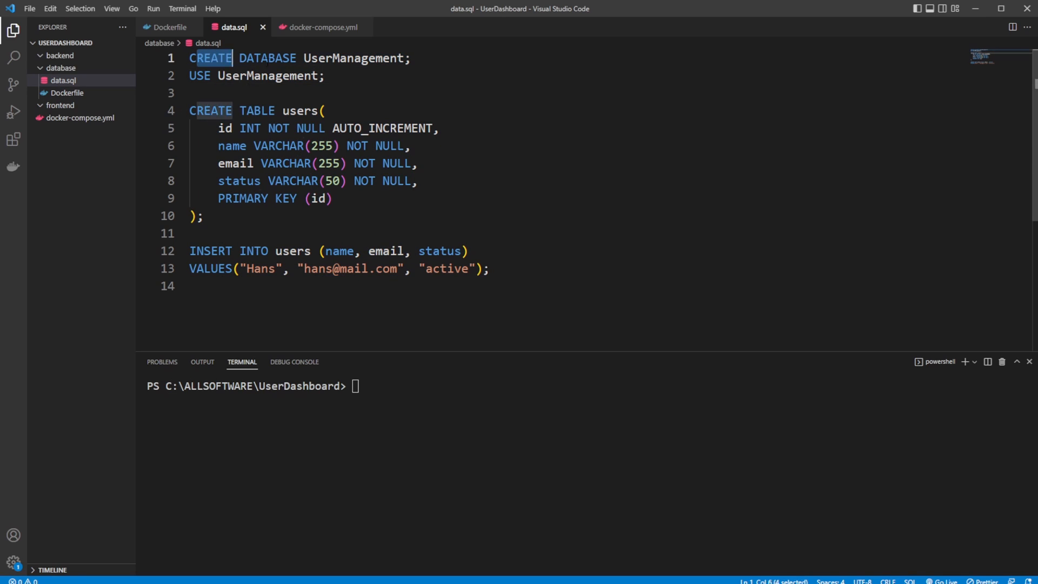
{"action": "double_click", "coordinate": [353, 58]}
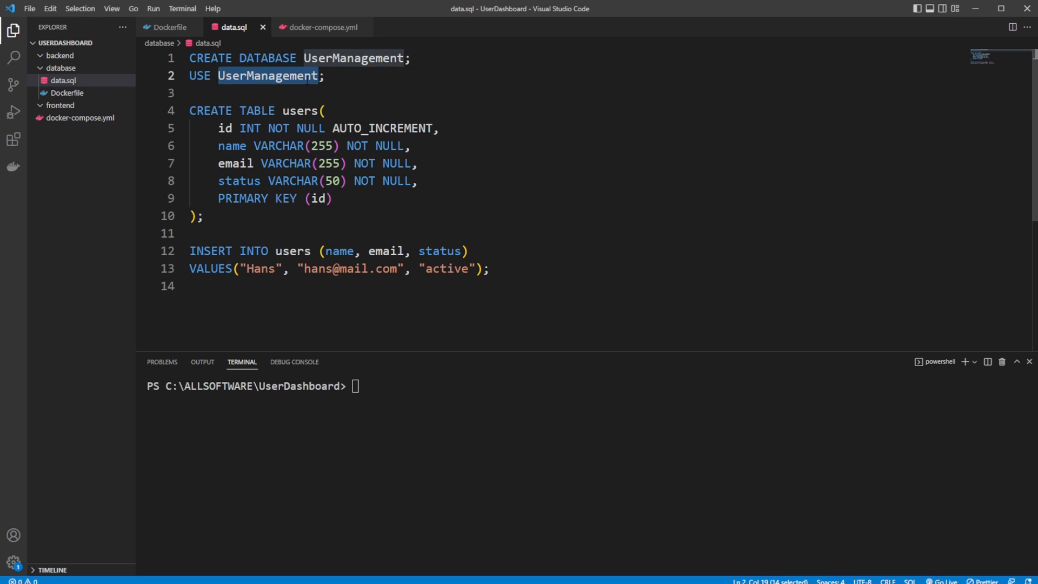
{"action": "left_click", "coordinate": [261, 111]}
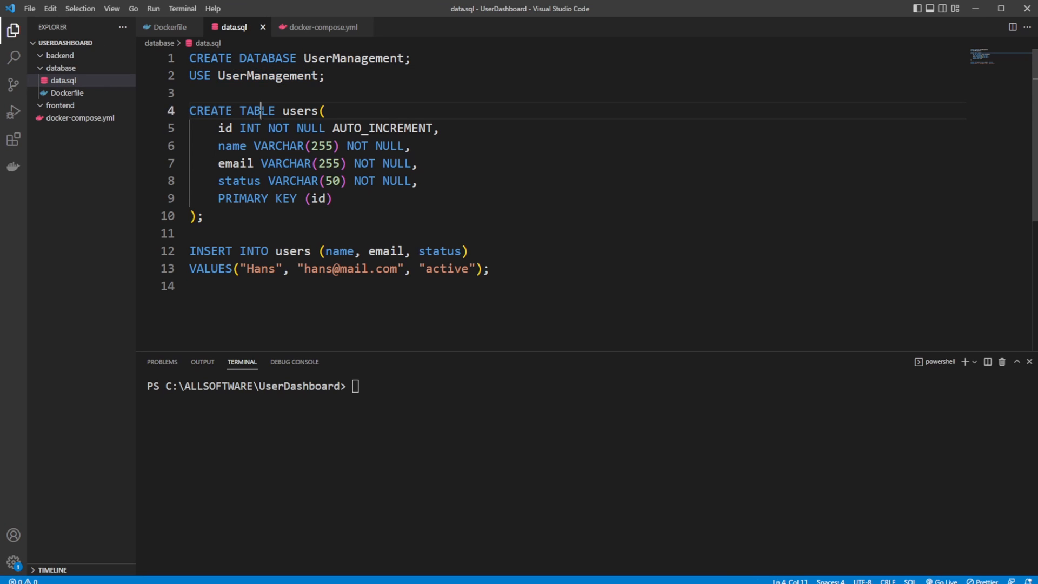
{"action": "double_click", "coordinate": [298, 111]}
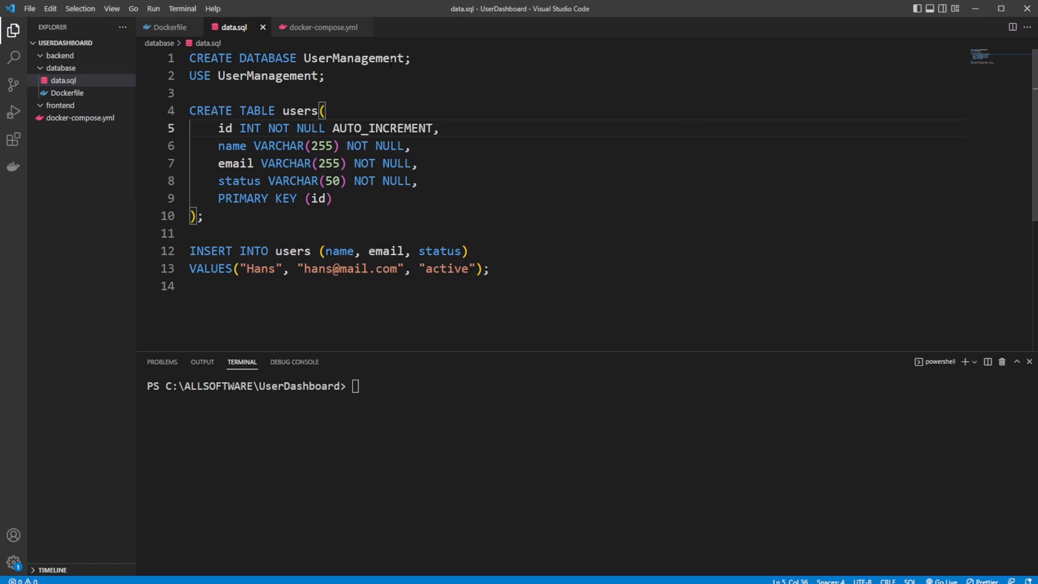
{"action": "double_click", "coordinate": [239, 181]}
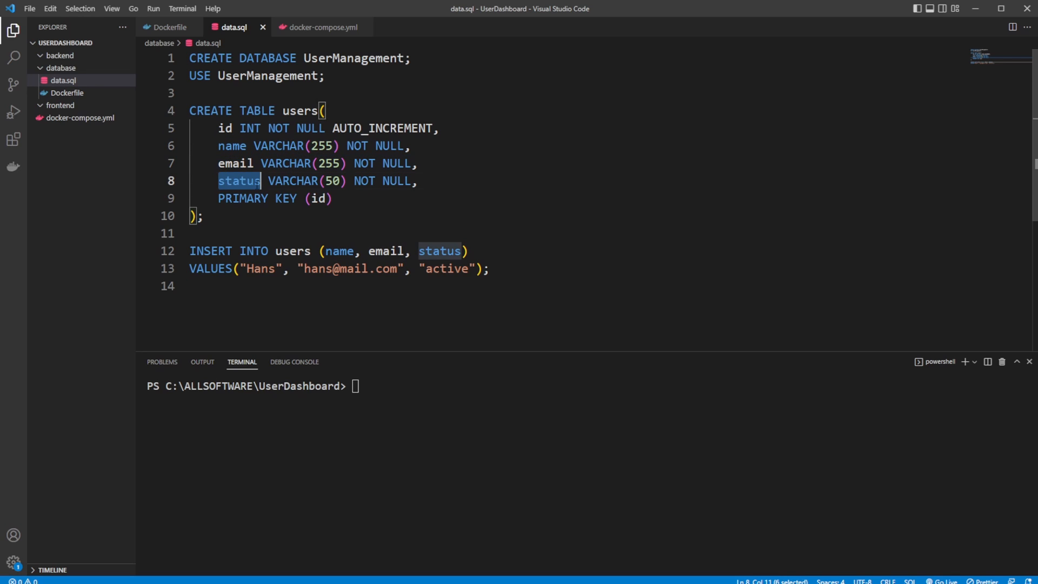
{"action": "double_click", "coordinate": [225, 128]}
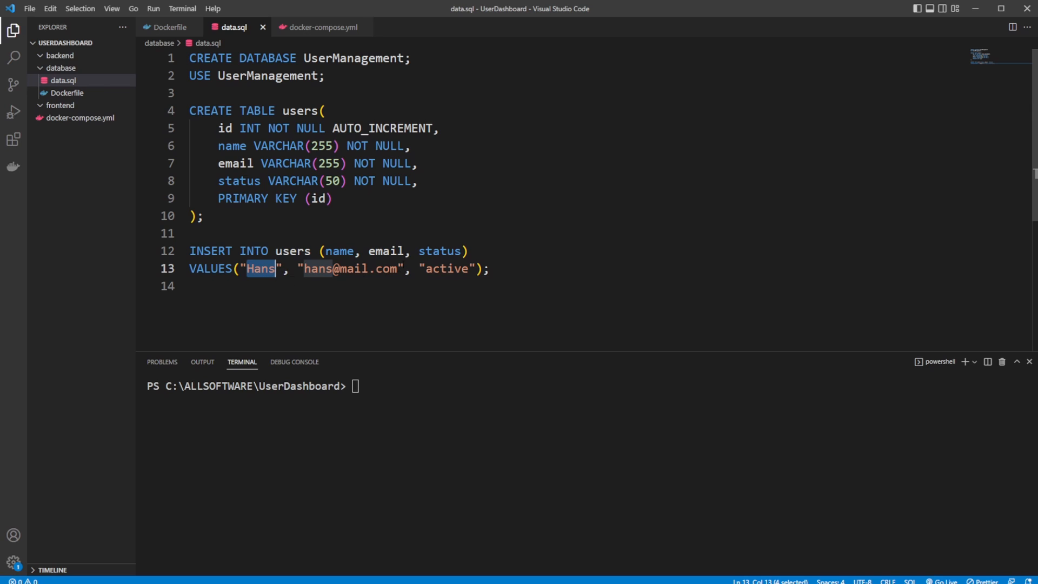
{"action": "left_click", "coordinate": [169, 26]}
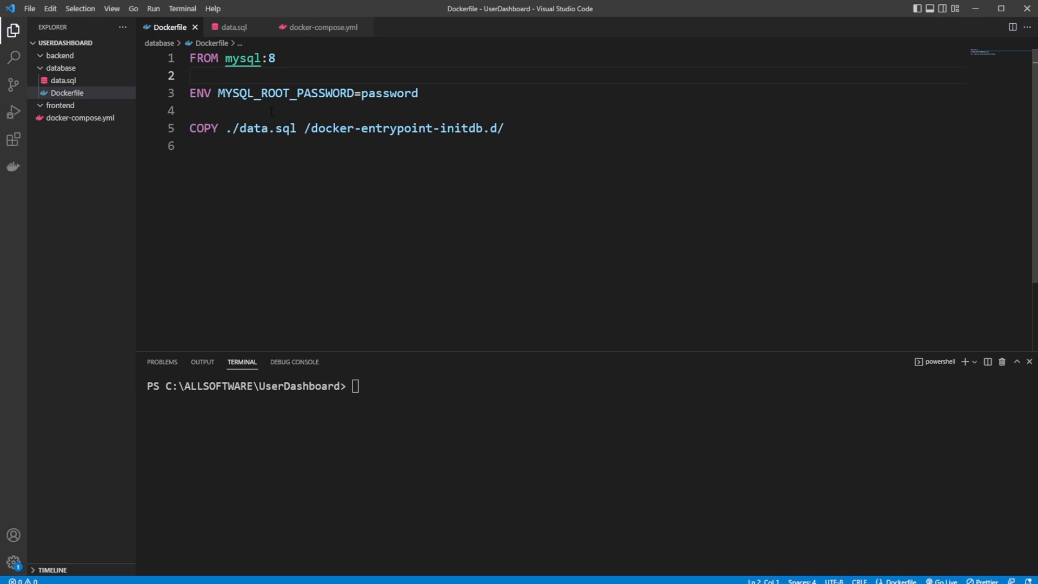
{"action": "mouse_move", "coordinate": [75, 110]}
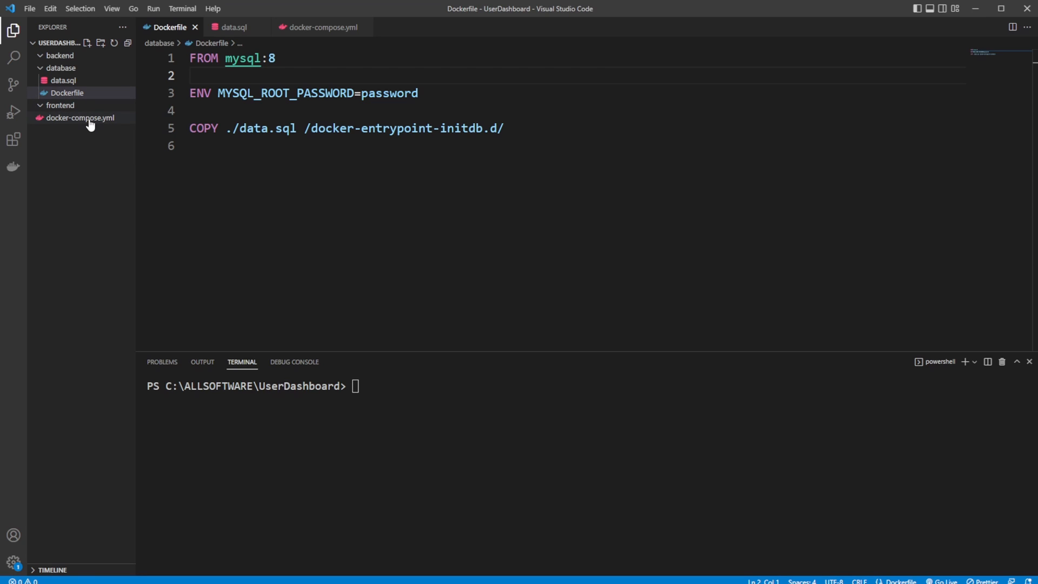
{"action": "mouse_move", "coordinate": [78, 120]}
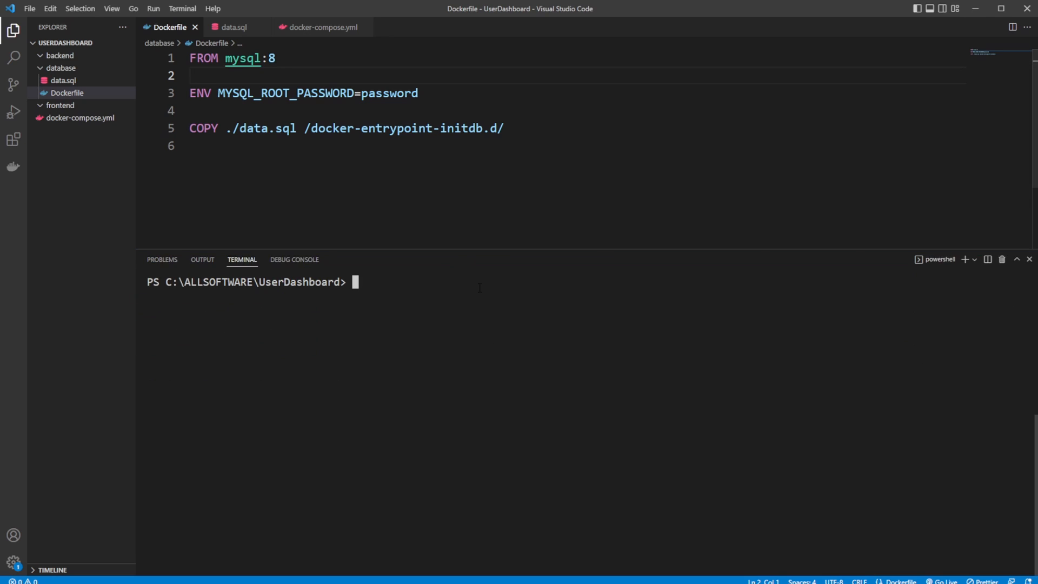
{"action": "mouse_move", "coordinate": [363, 309]}
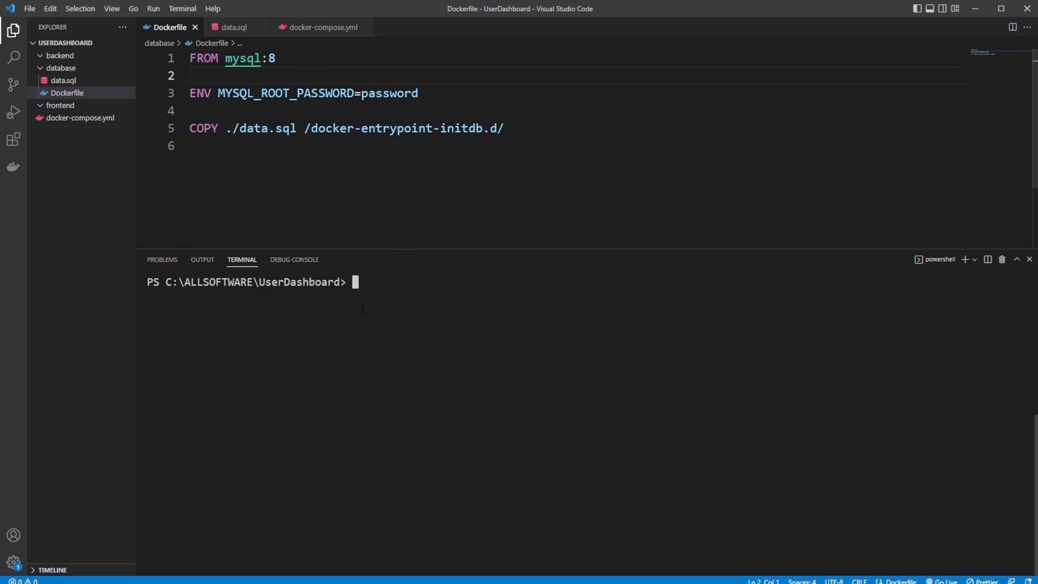
Step: Run ls, cd into database, and build the image with docker build -t database
{"action": "type", "text": "ls"}
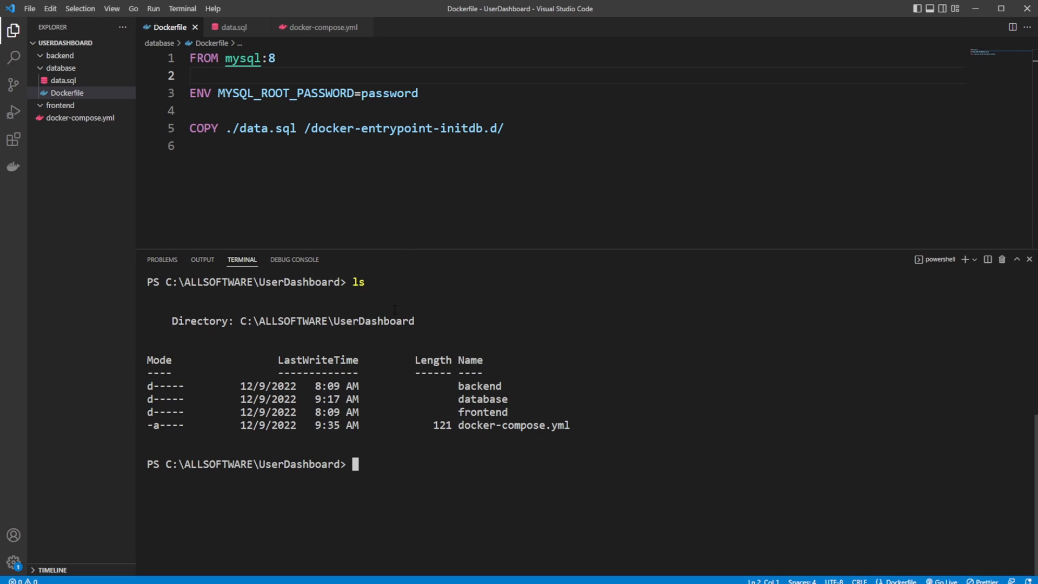
{"action": "type", "text": "cd"}
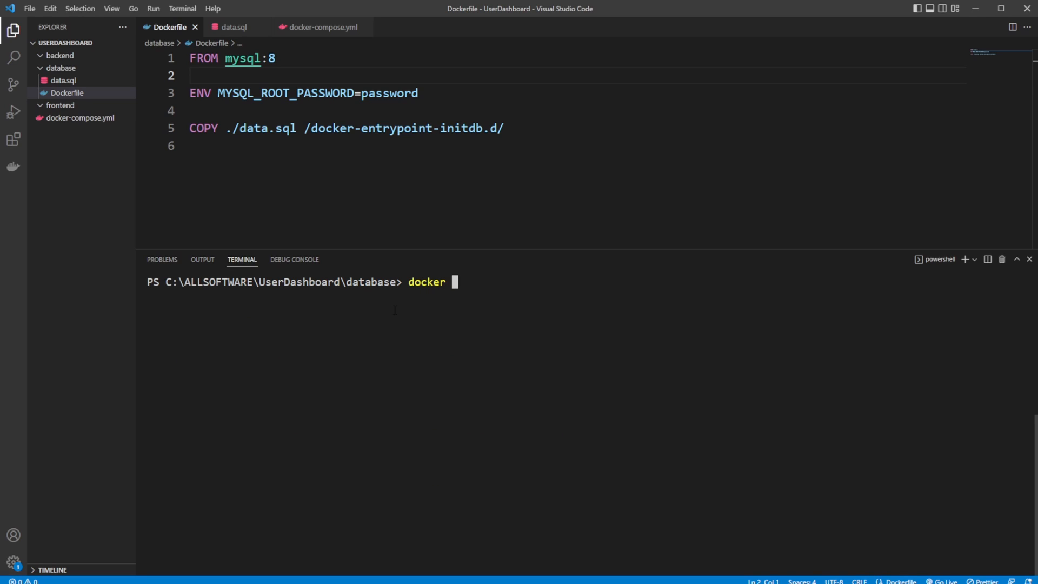
{"action": "type", "text": "build -t"}
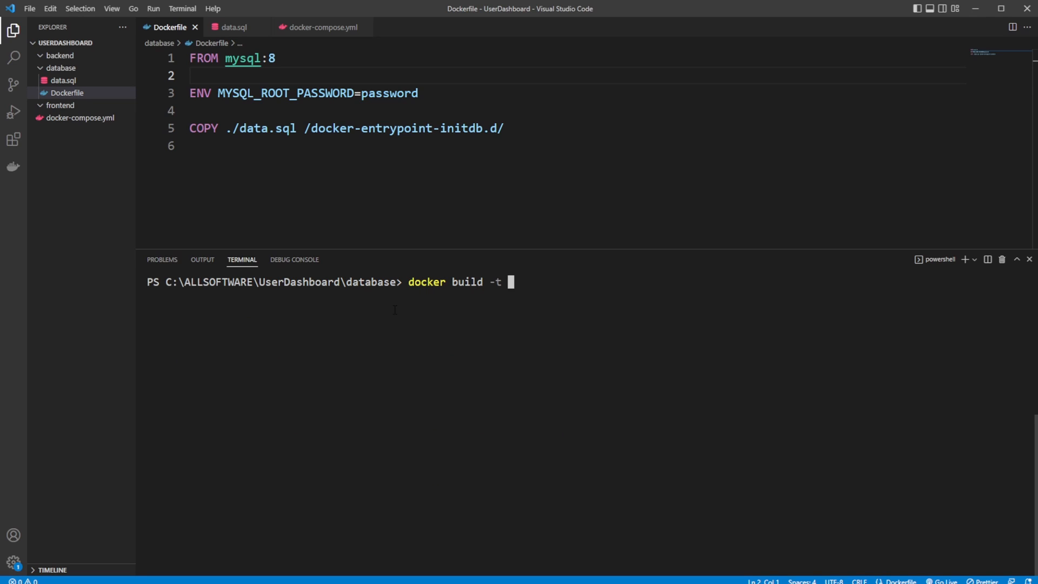
{"action": "type", "text": "database"}
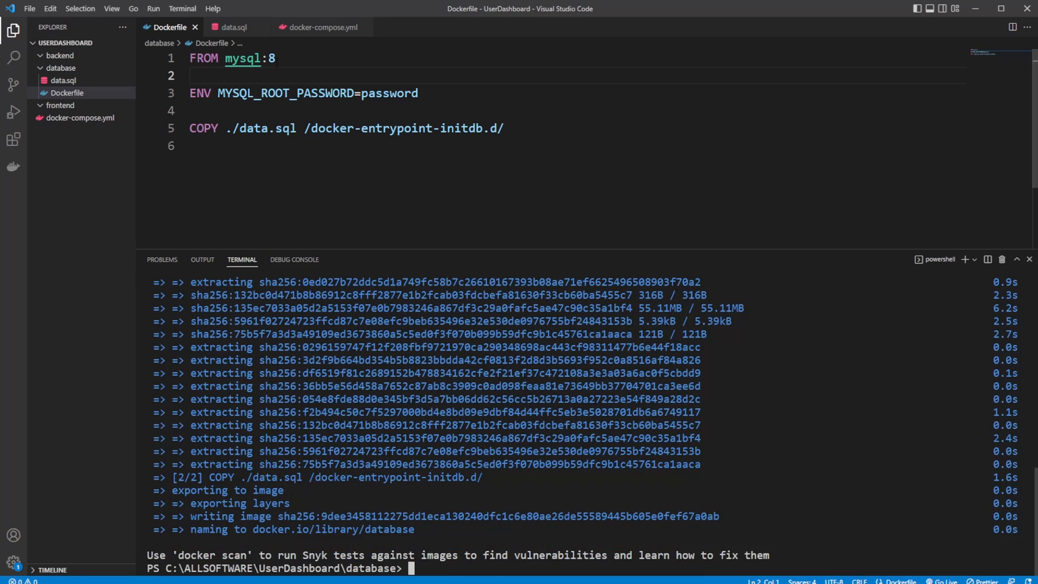
Step: Clear the terminal and list local images with docker images
{"action": "type", "text": "clear"}
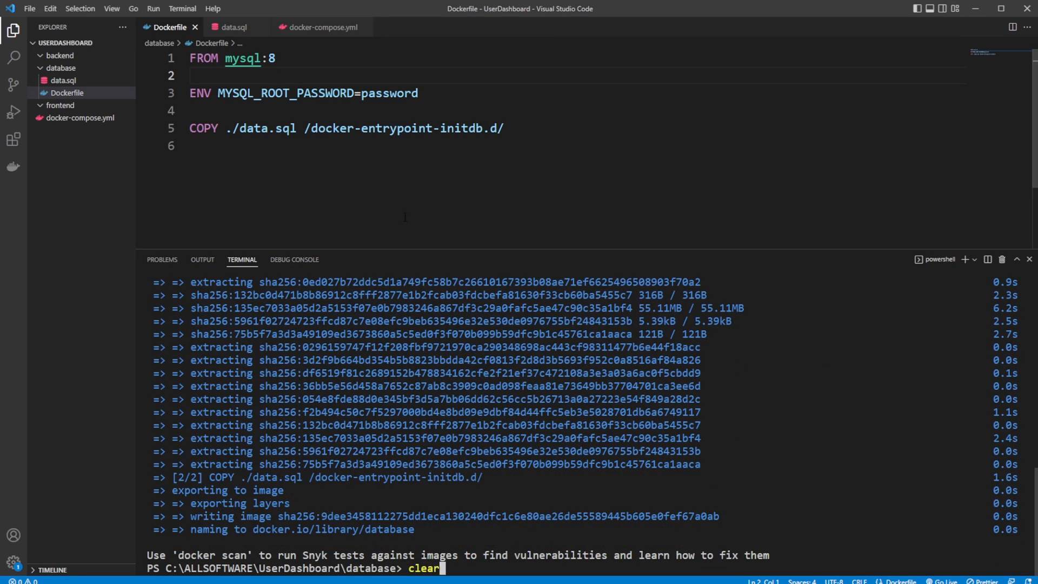
{"action": "type", "text": "docker images"}
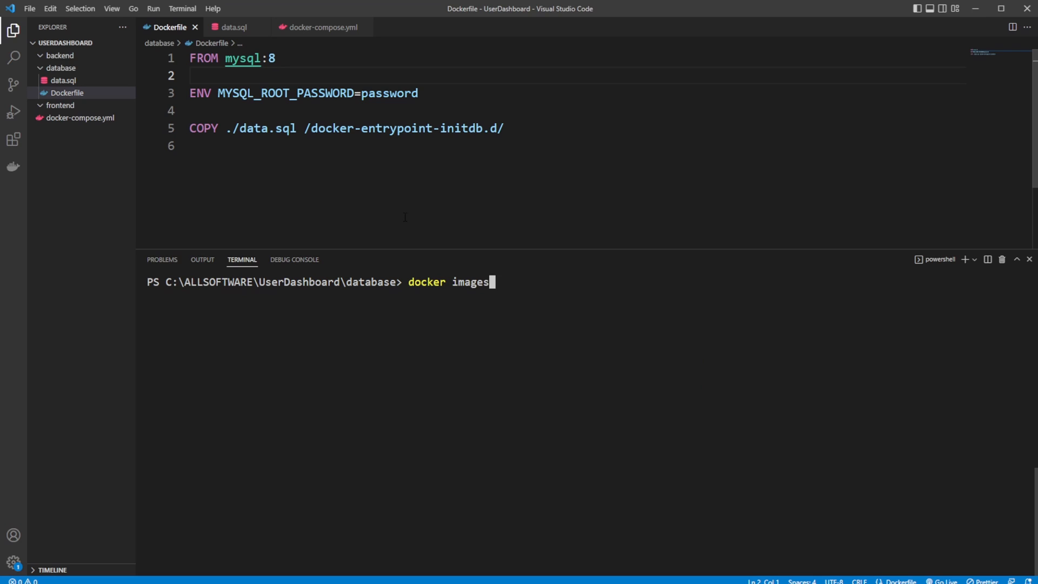
{"action": "key", "text": "Enter"}
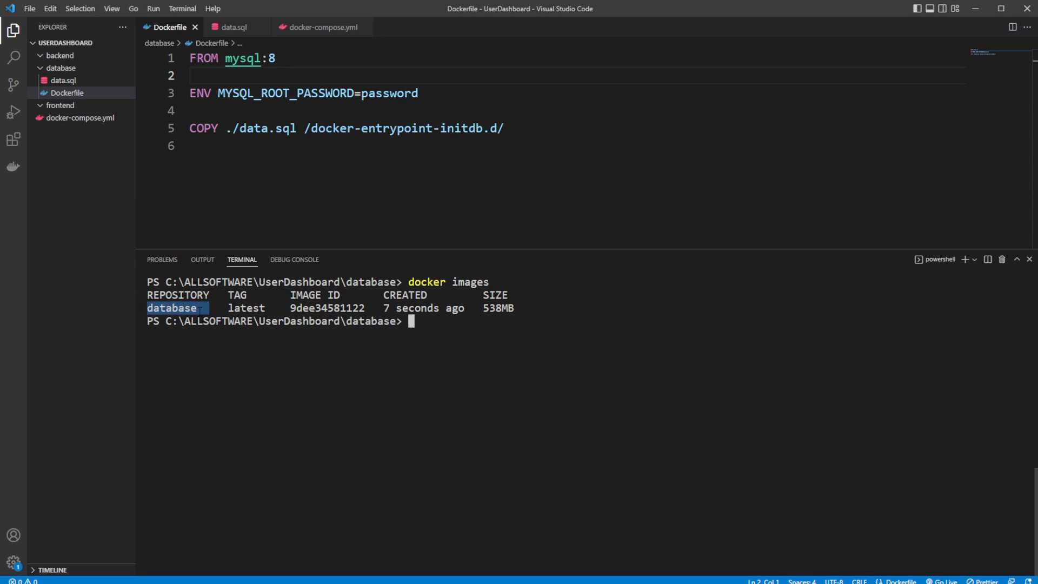
Step: Start a container from the database image with docker run database
{"action": "type", "text": "docker run"}
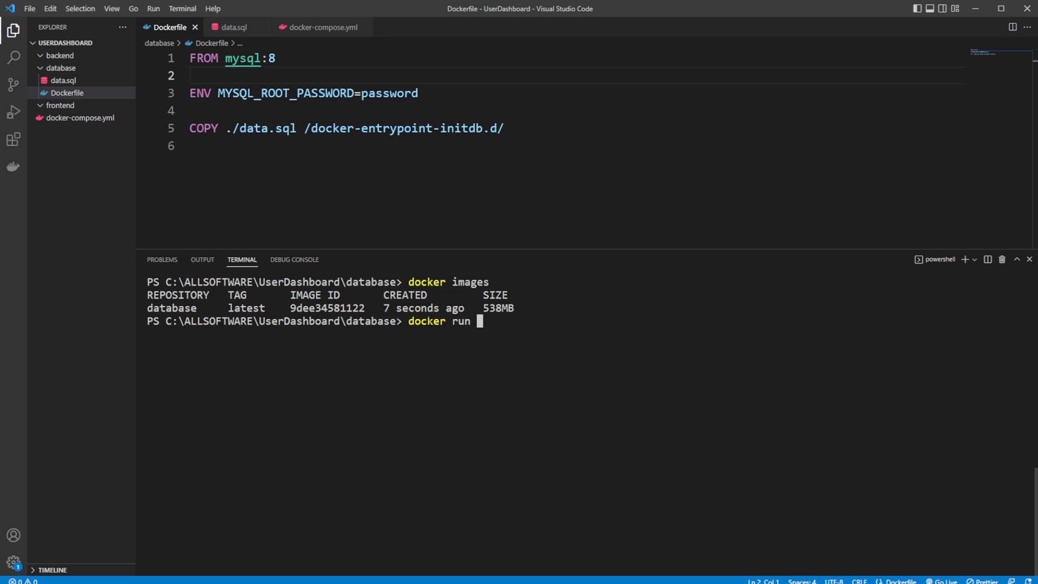
{"action": "type", "text": "database"}
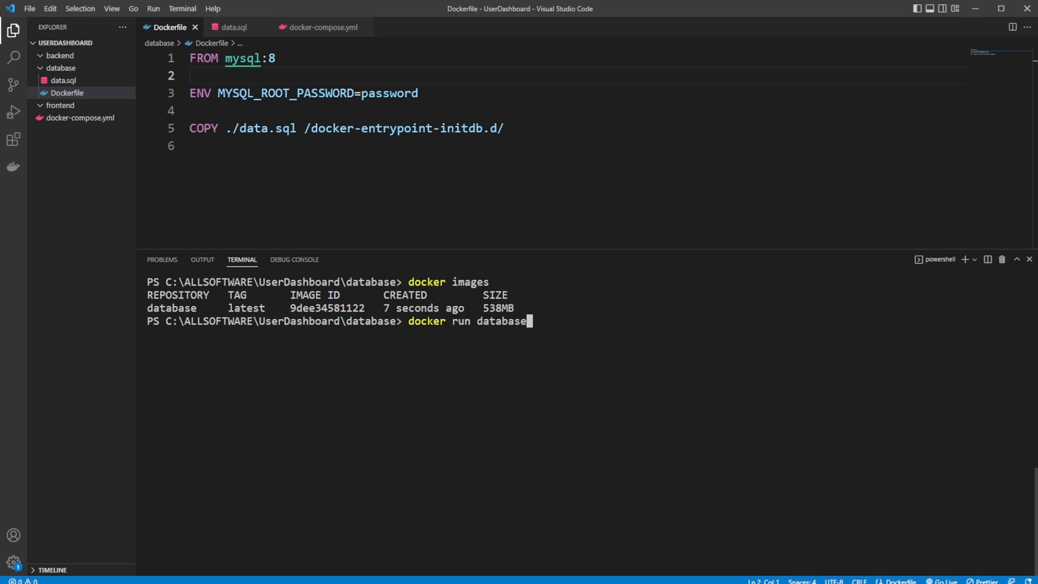
{"action": "key", "text": "Enter"}
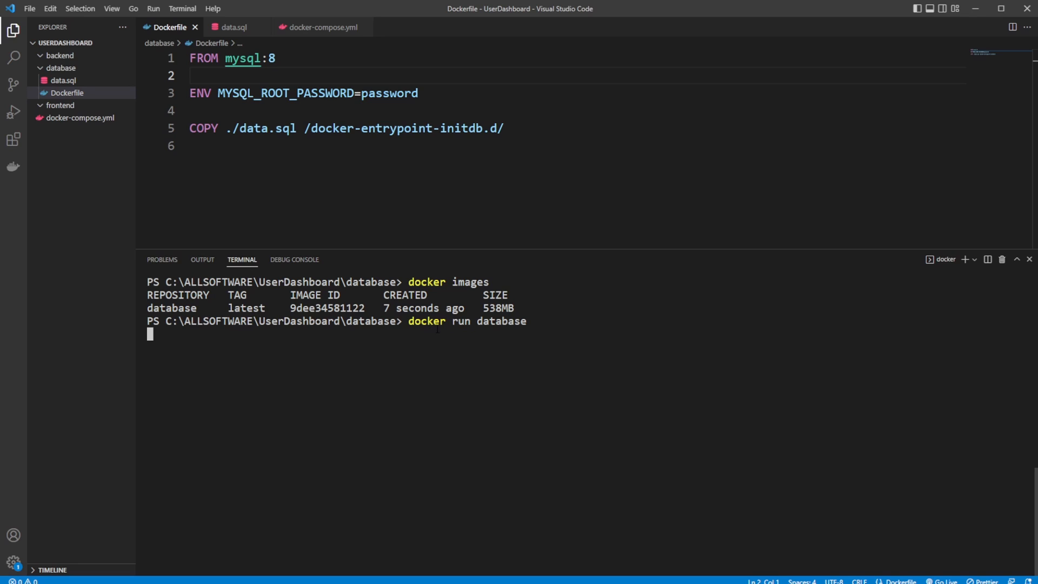
{"action": "key", "text": "Enter"}
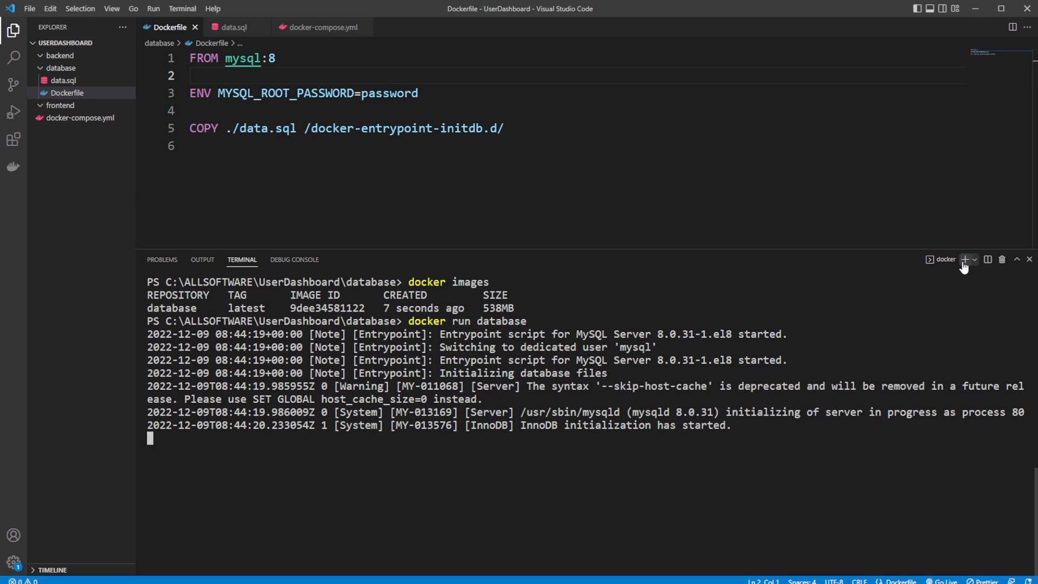
Step: In a second terminal, check docker ps and open /bin/bash inside container 18b545947cad
{"action": "left_click", "coordinate": [965, 259]}
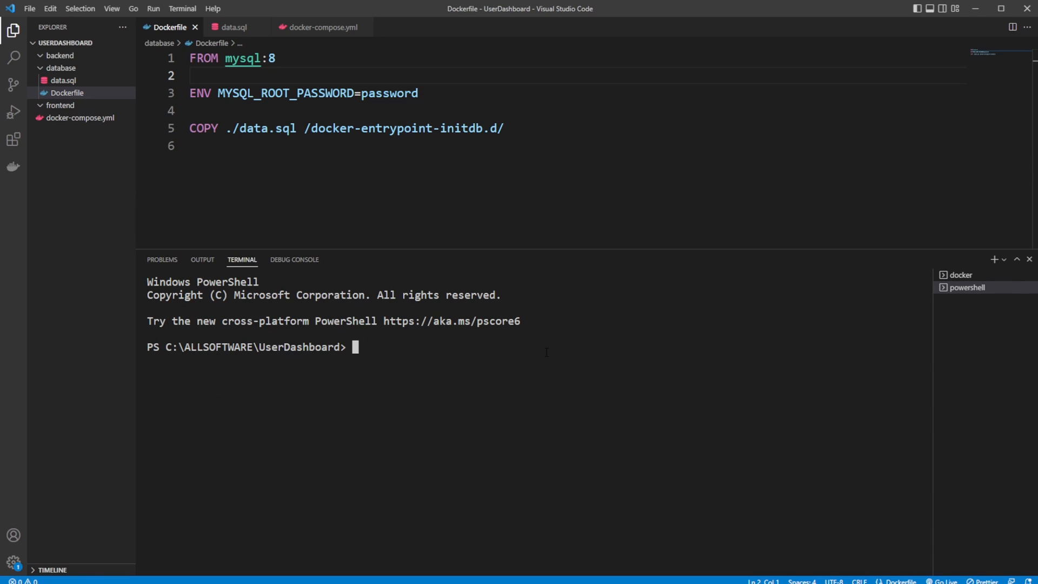
{"action": "type", "text": "docker ps"}
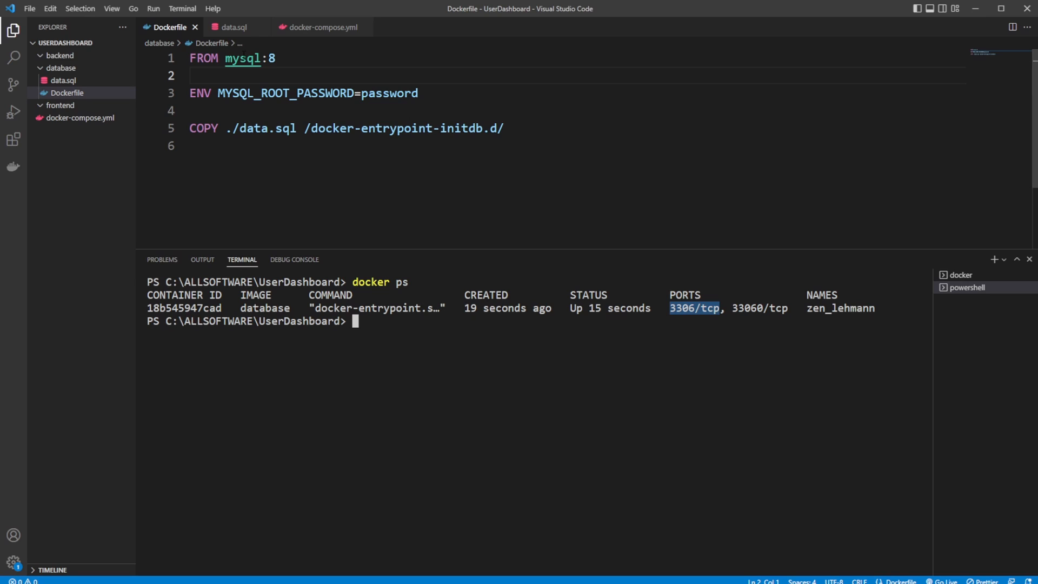
{"action": "left_click", "coordinate": [449, 331]}
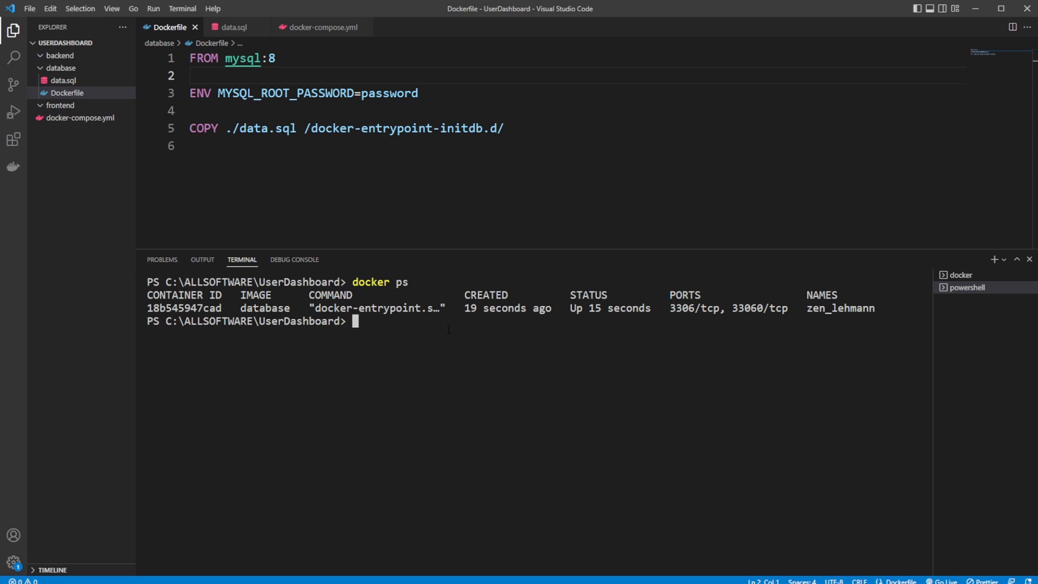
{"action": "type", "text": "docker exec -"}
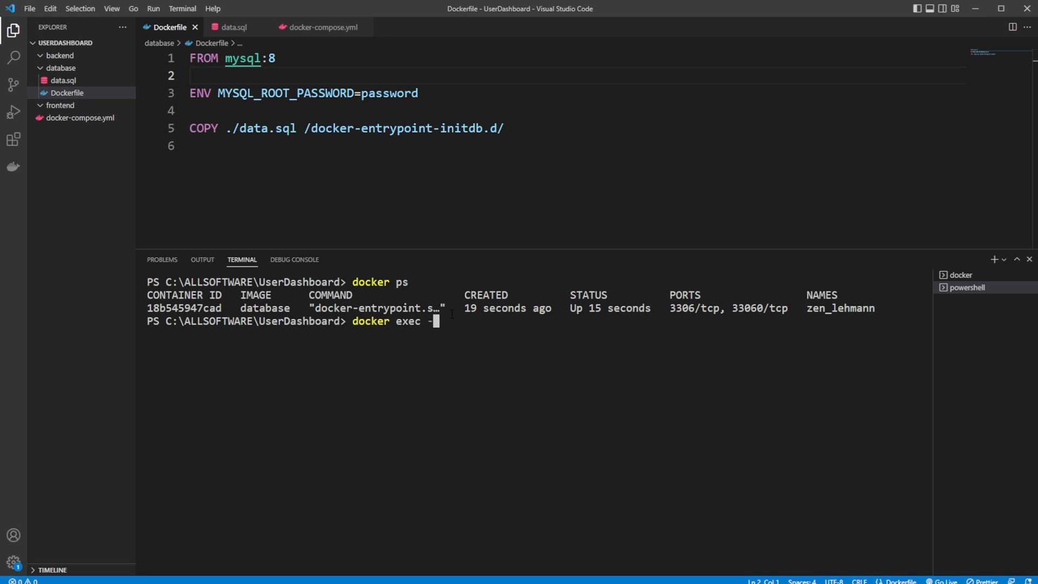
{"action": "type", "text": "it"}
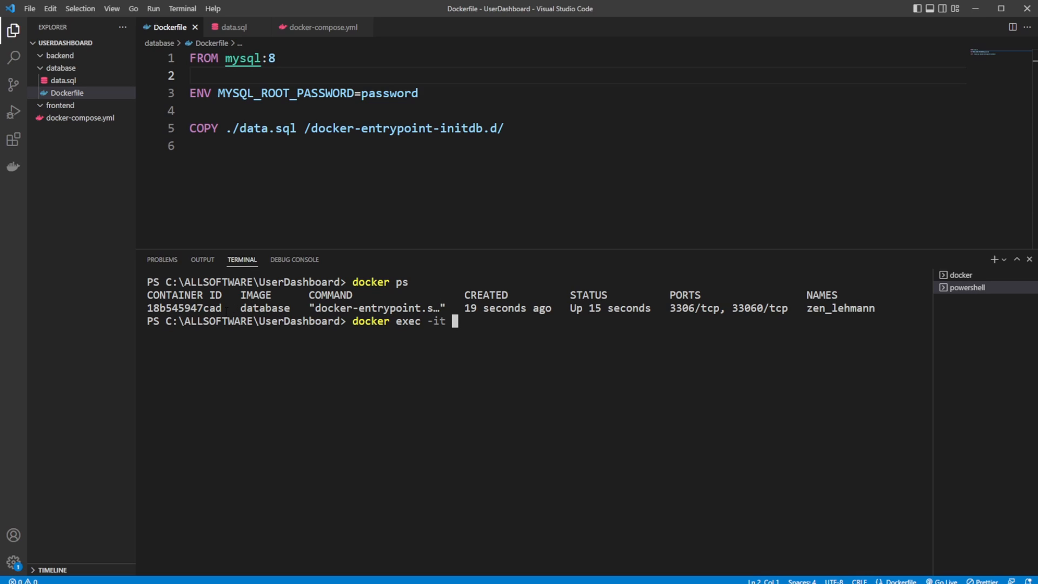
{"action": "type", "text": "18b545947cad"}
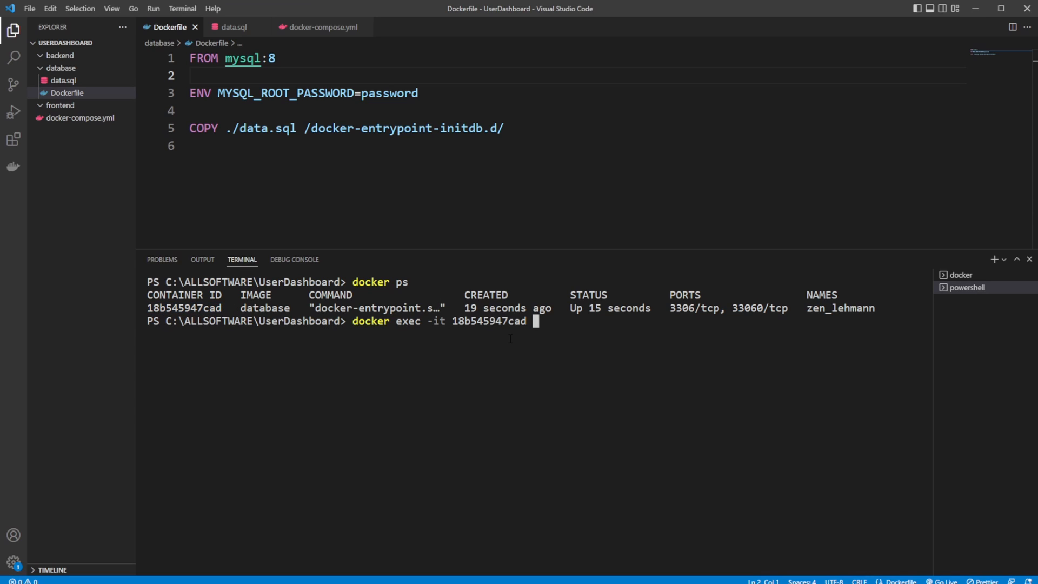
{"action": "type", "text": "/bin/bash"}
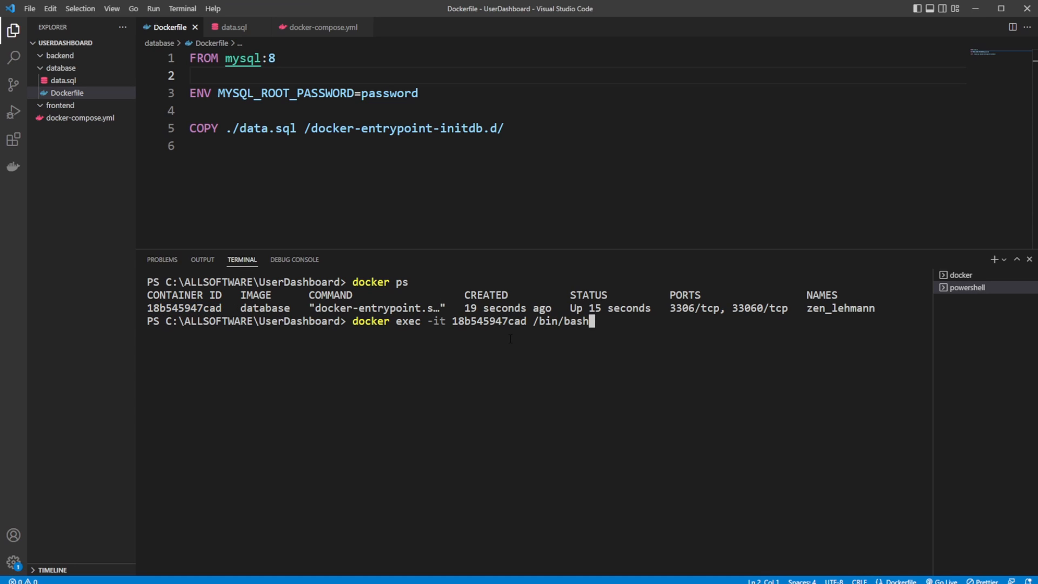
{"action": "key", "text": "Enter"}
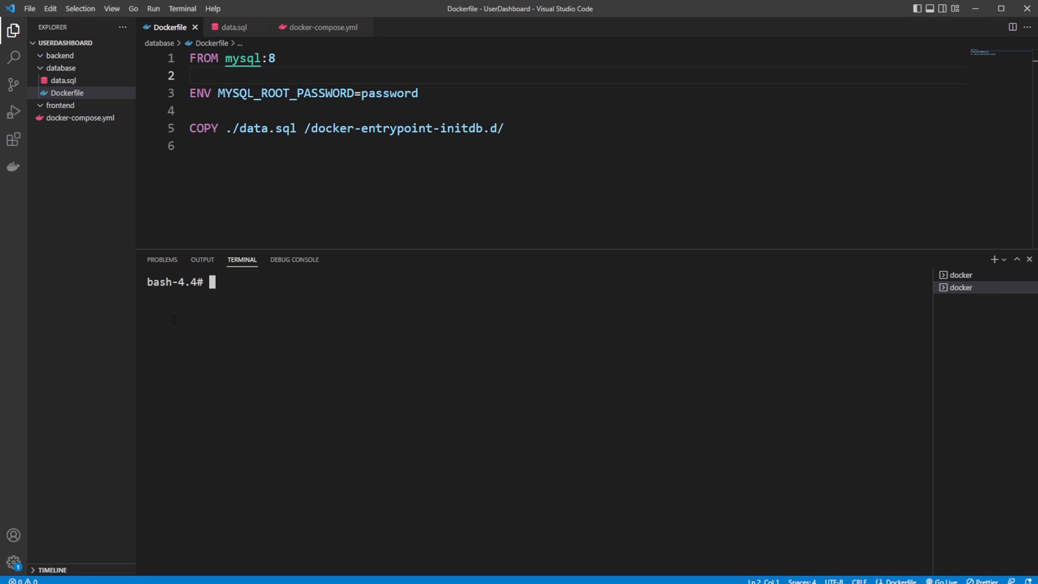
Step: List the container's files and log into MySQL as root with password 'password'
{"action": "type", "text": "ls"}
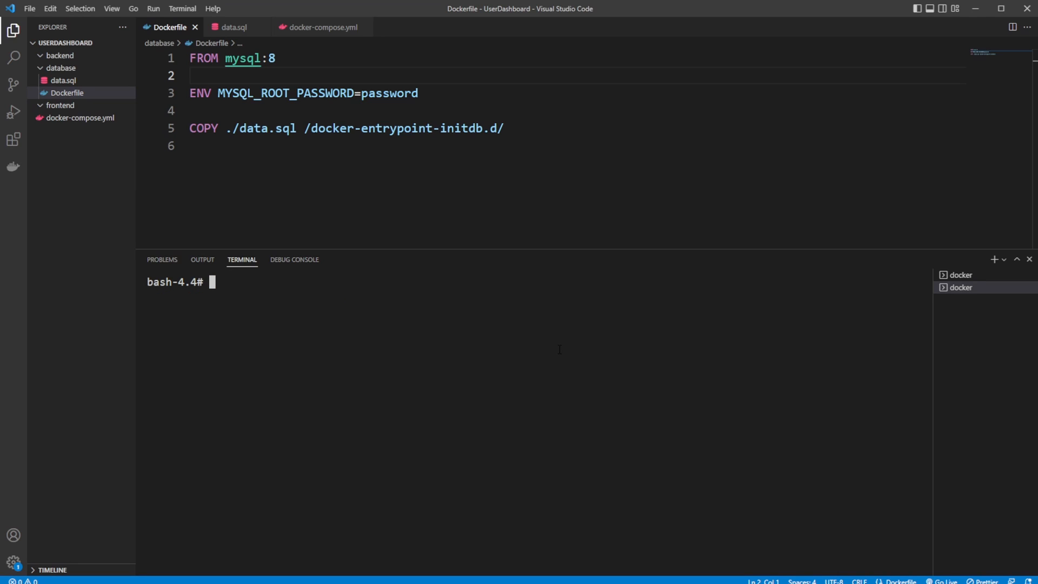
{"action": "type", "text": "mysql"}
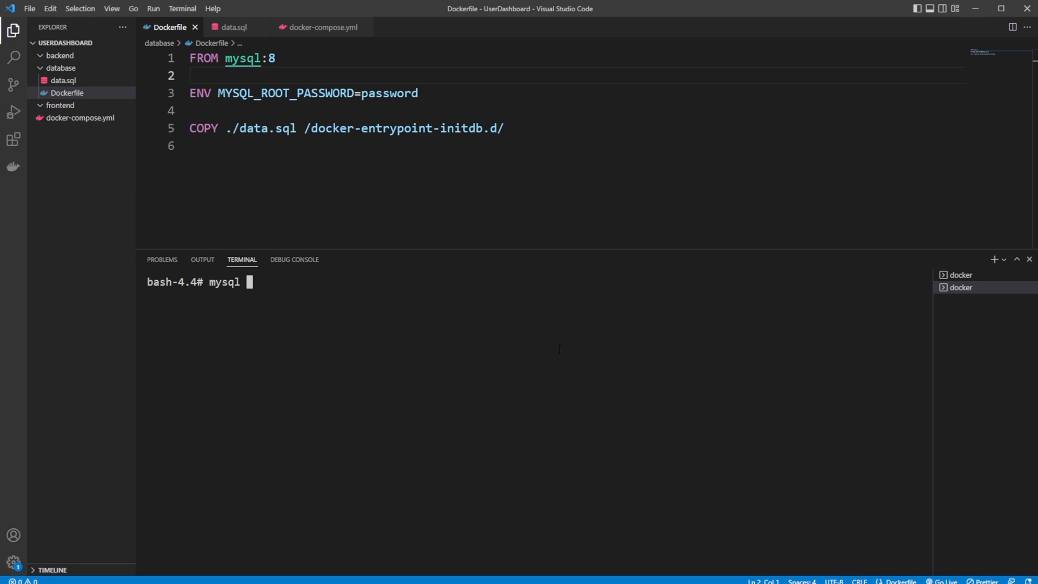
{"action": "type", "text": "-p"}
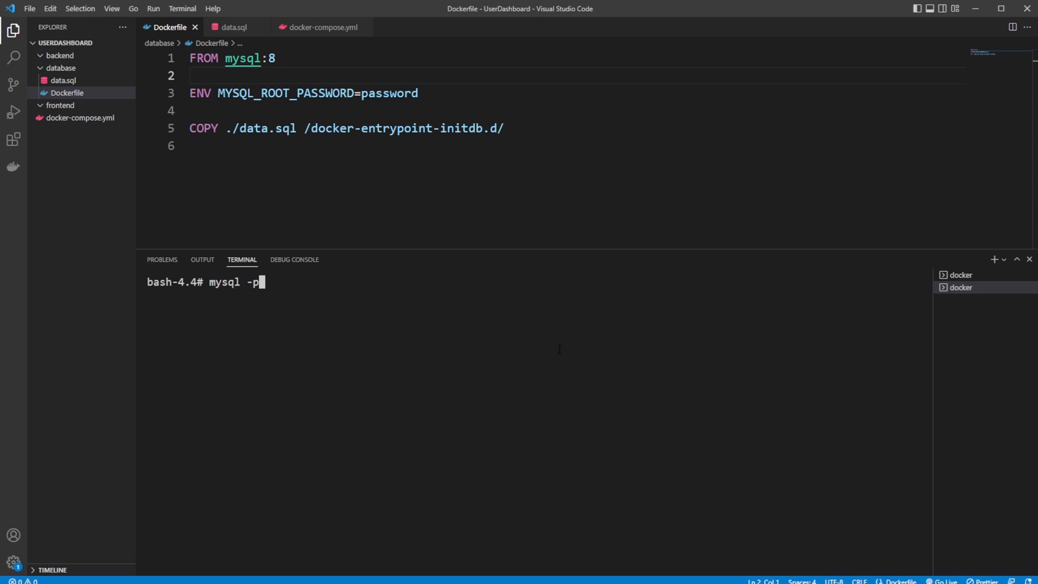
{"action": "type", "text": "password"}
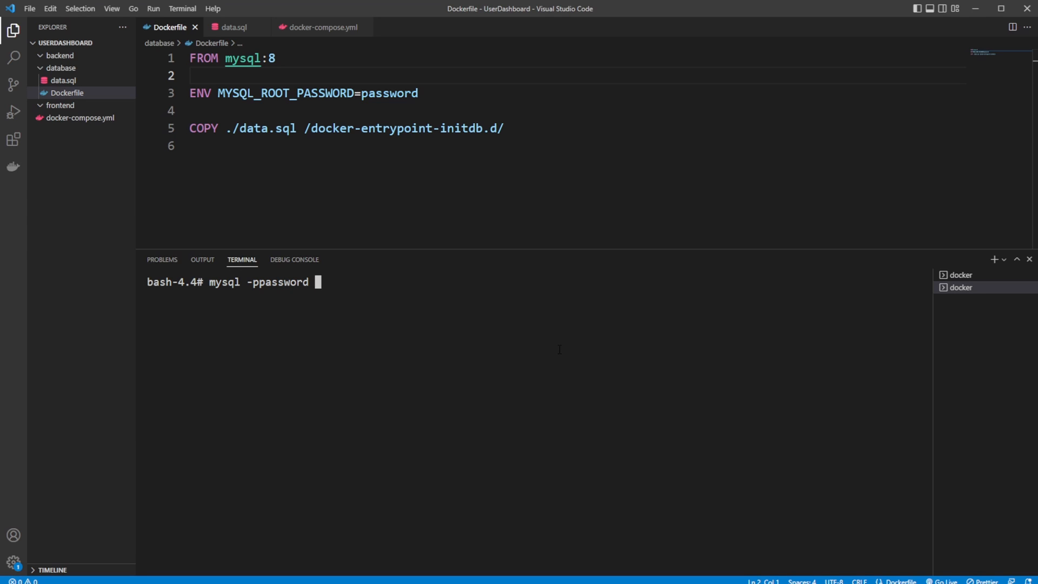
{"action": "type", "text": "-u"}
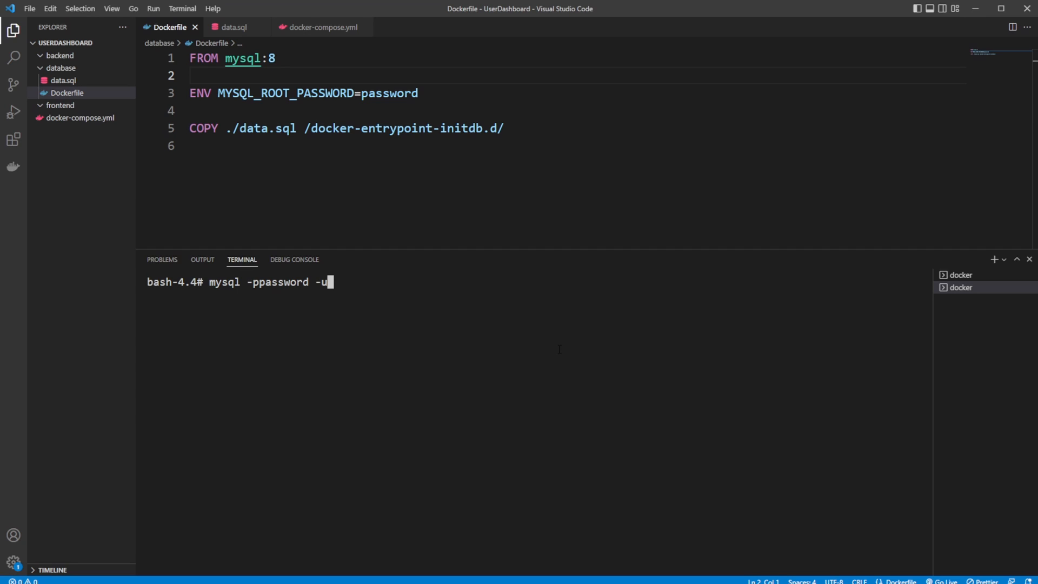
{"action": "type", "text": "root"}
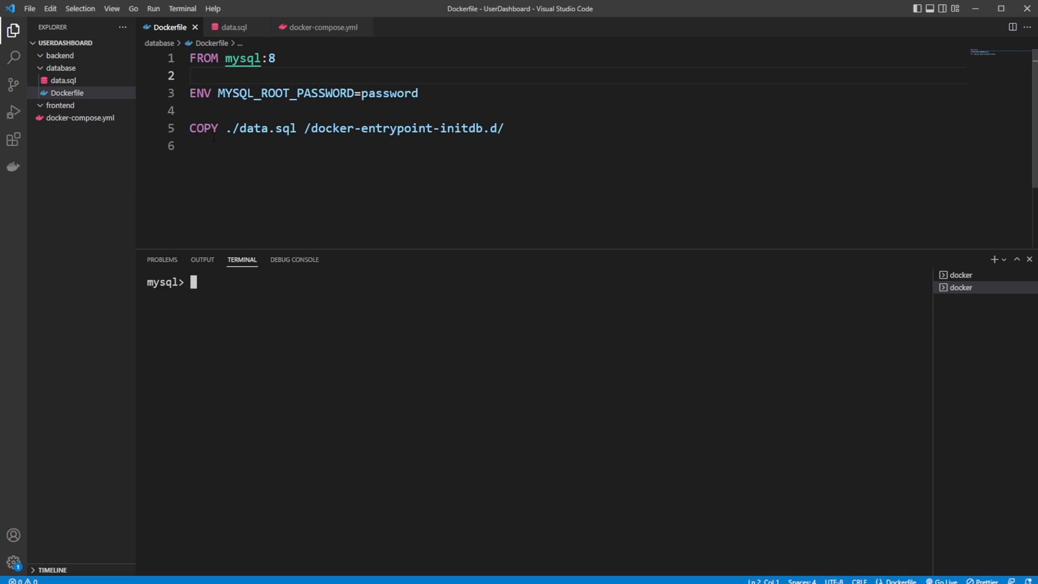
{"action": "mouse_move", "coordinate": [269, 330]}
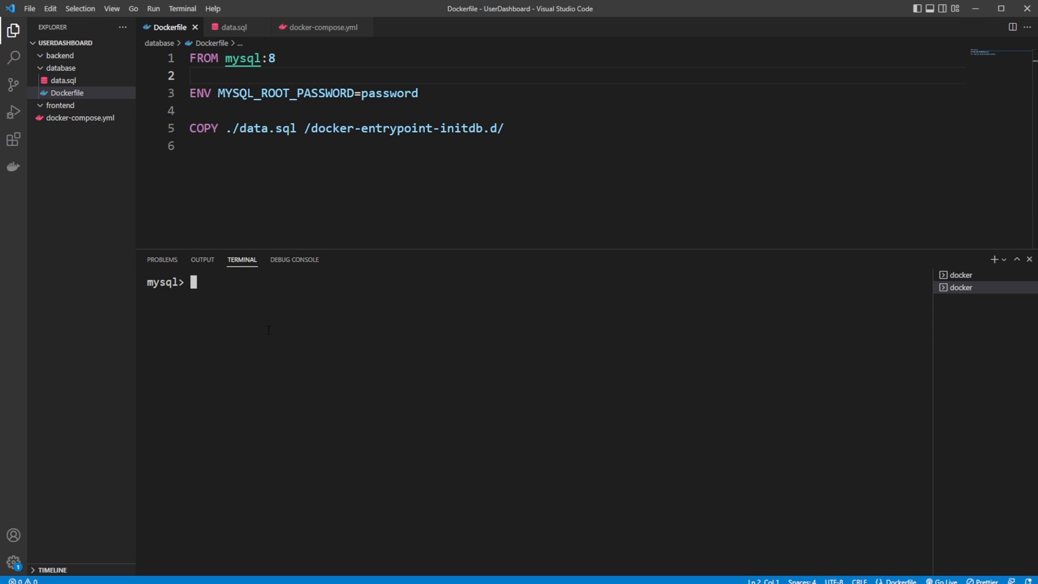
Step: Show all databases and switch to the UserManagement database
{"action": "type", "text": "show"}
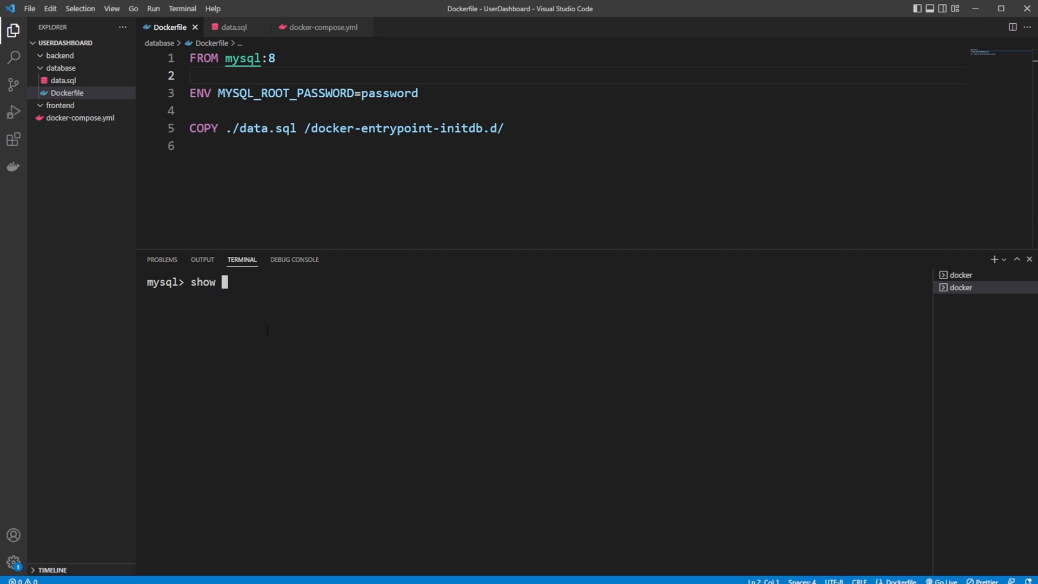
{"action": "type", "text": "databases"}
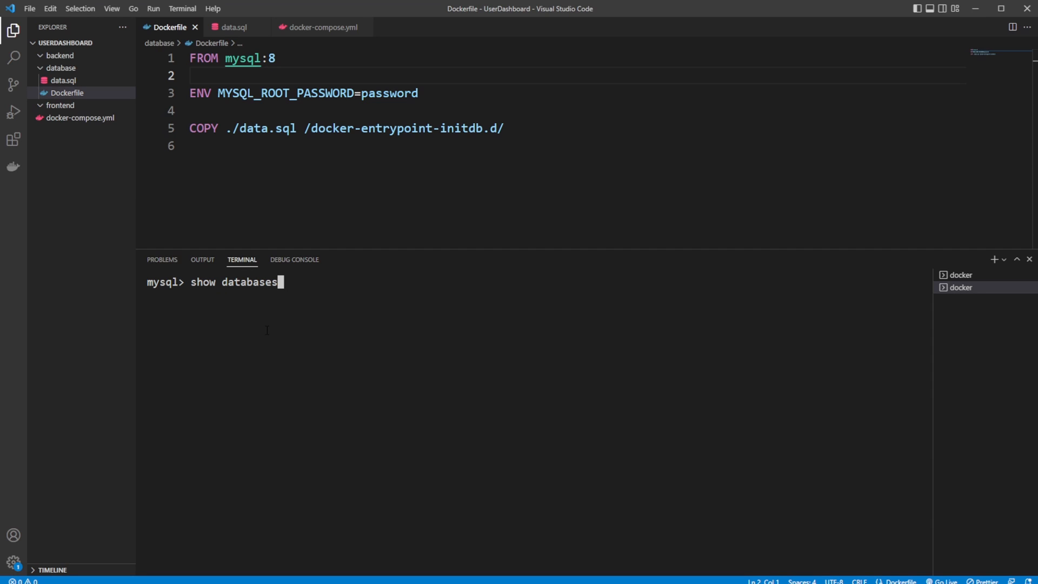
{"action": "key", "text": "Enter"}
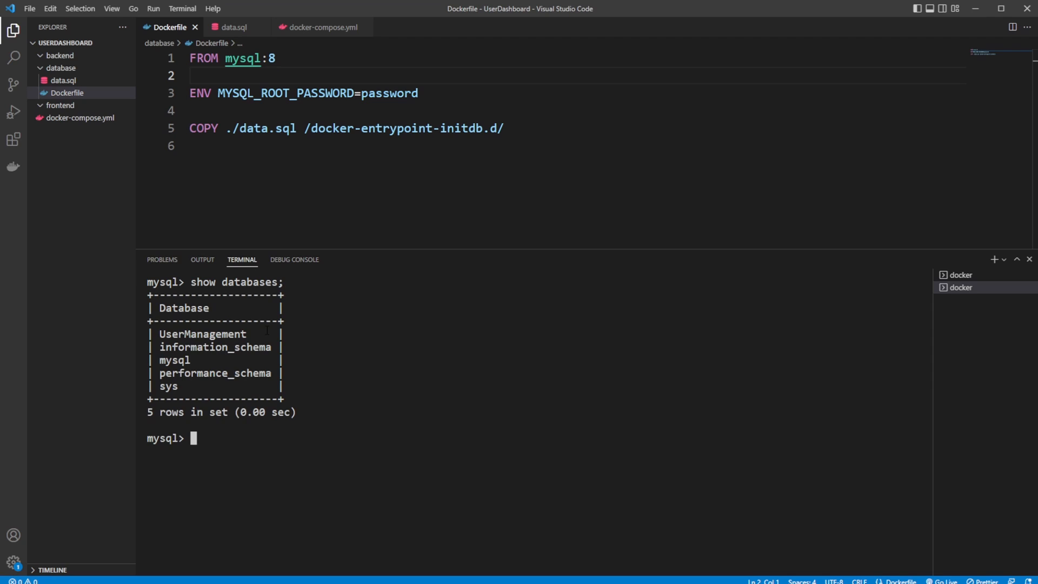
{"action": "double_click", "coordinate": [202, 334]}
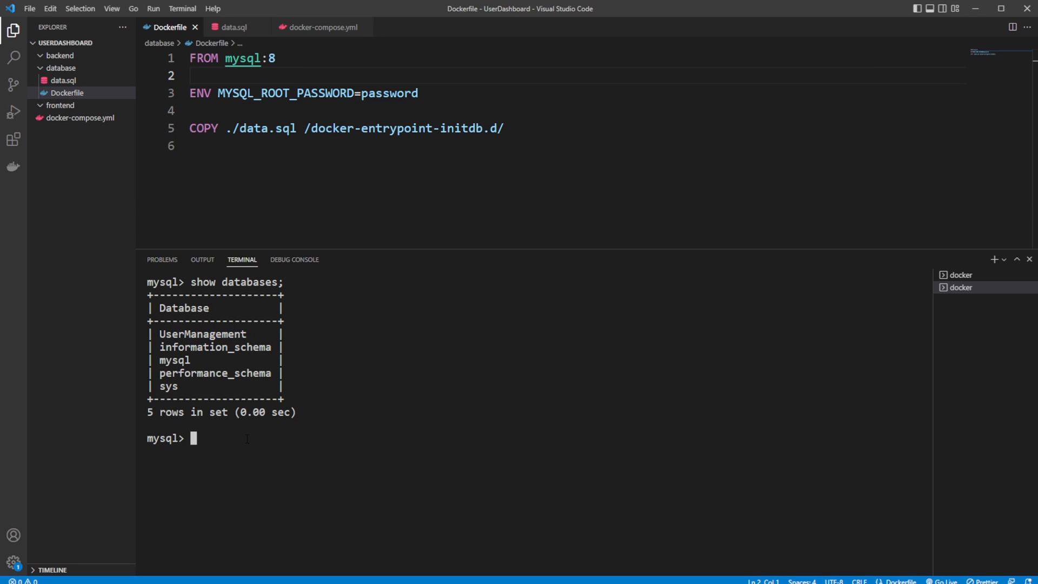
{"action": "type", "text": "use"}
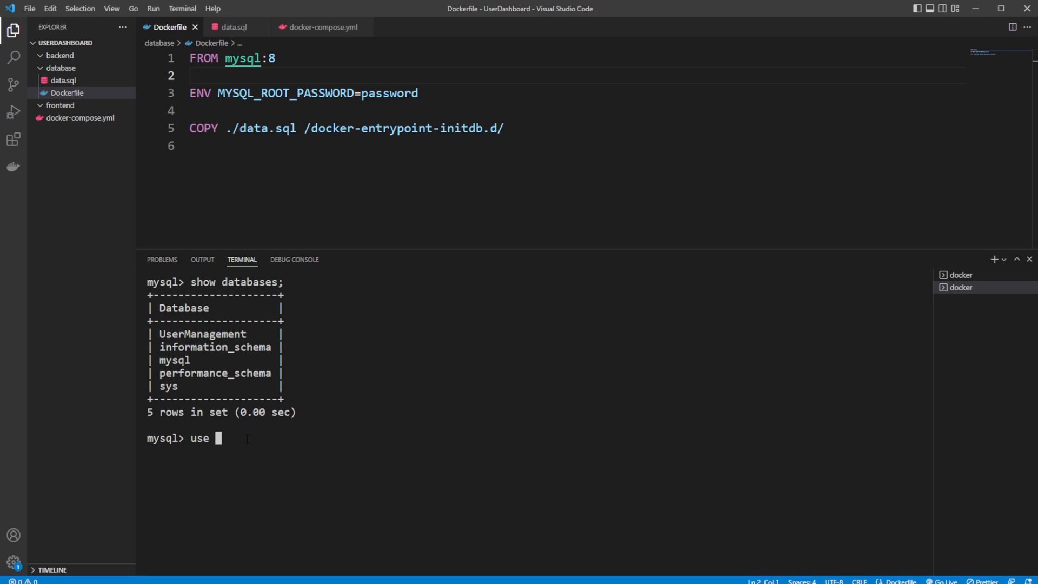
{"action": "type", "text": "Us"}
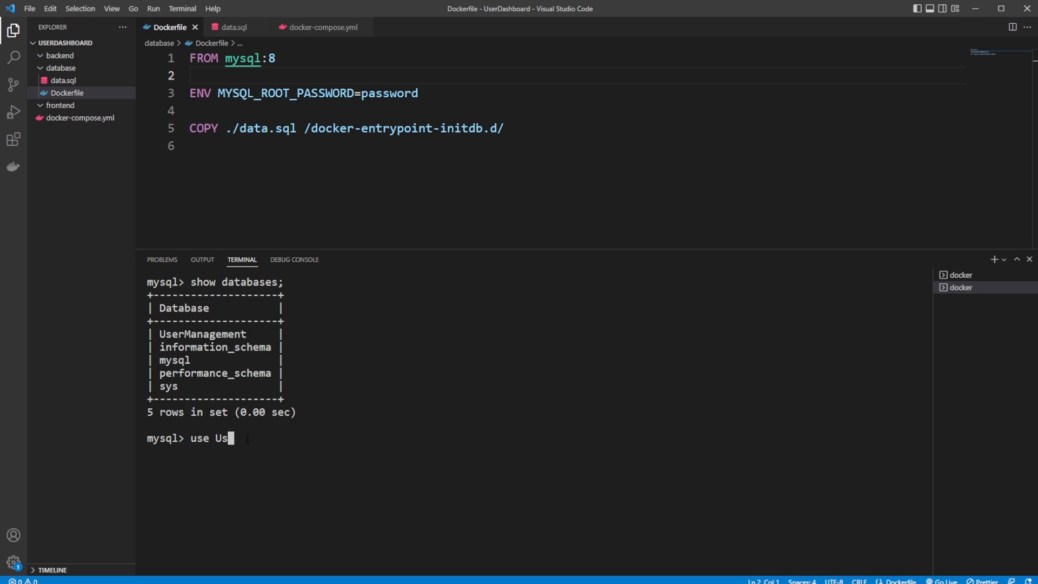
{"action": "type", "text": "erMana"}
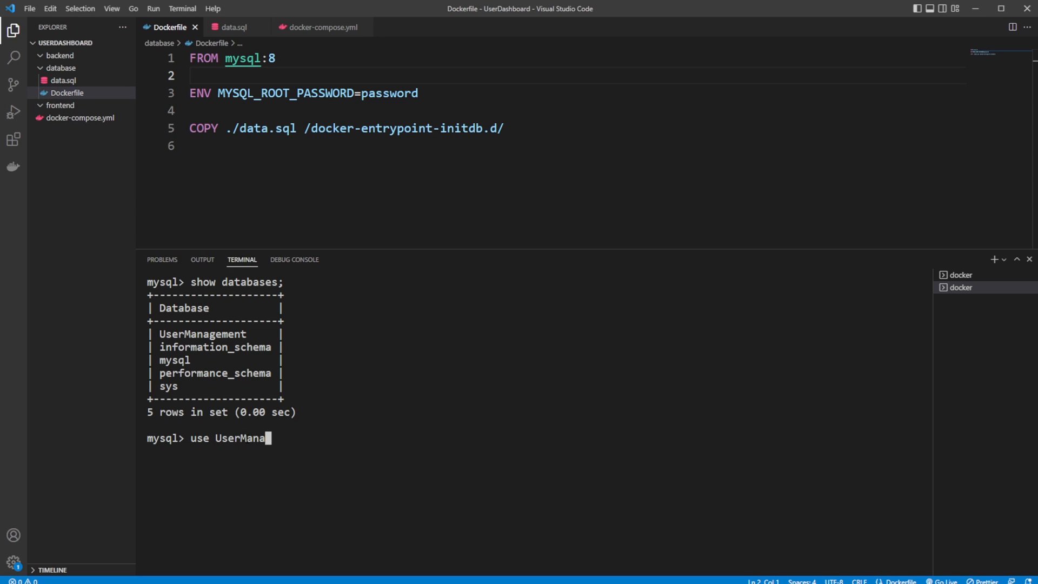
{"action": "type", "text": "gement;"}
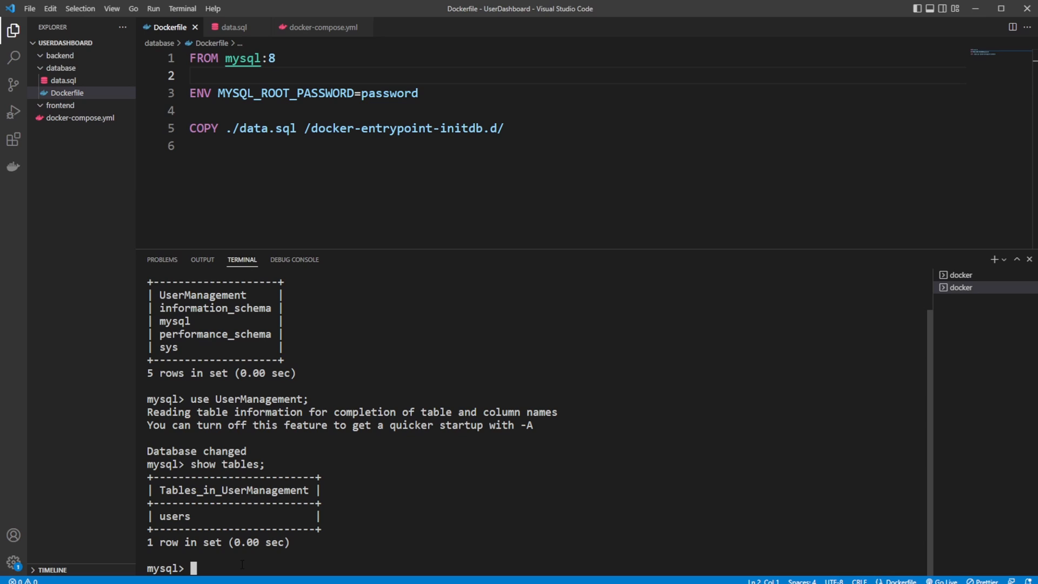
Step: Run SELECT * FROM users; and highlight the returned row's id
{"action": "type", "text": "c"}
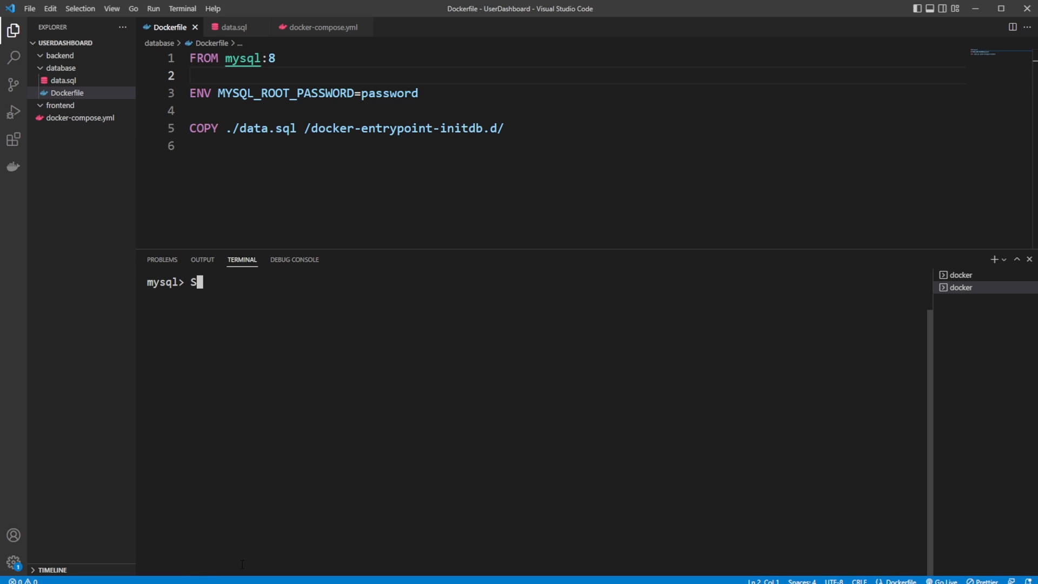
{"action": "type", "text": "ELECT"}
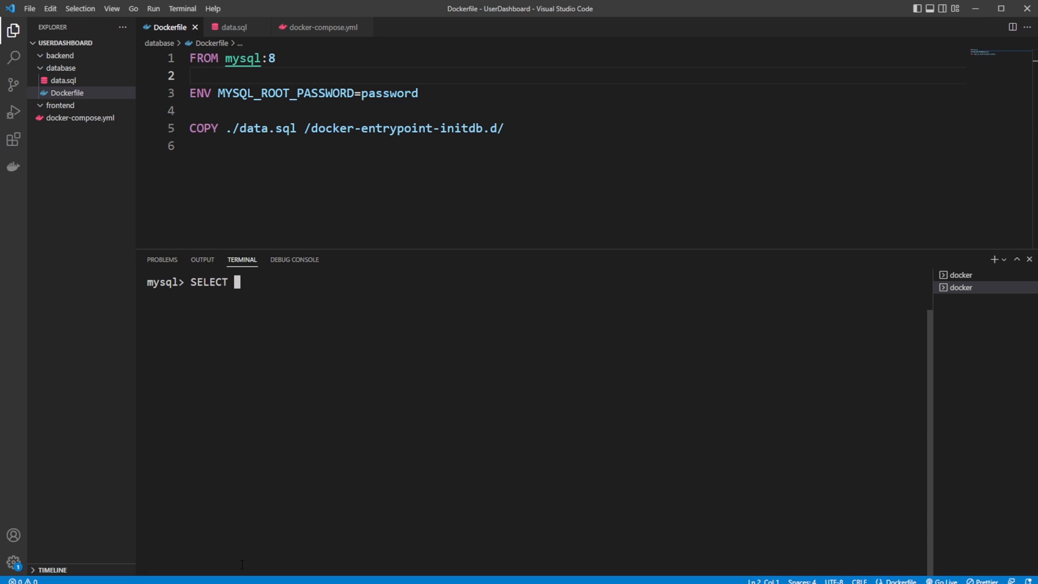
{"action": "type", "text": "* FROM"}
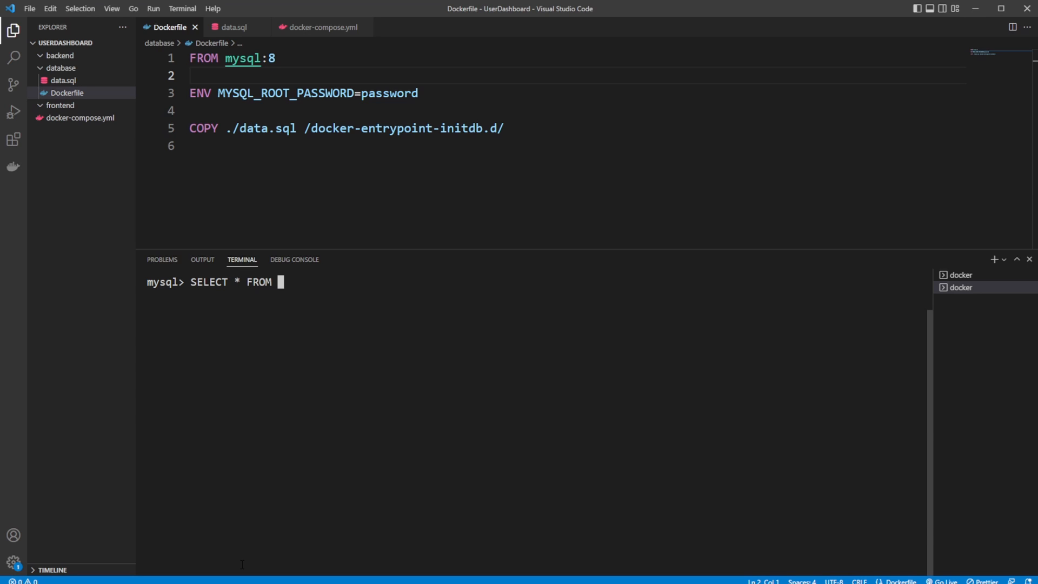
{"action": "type", "text": "users;"}
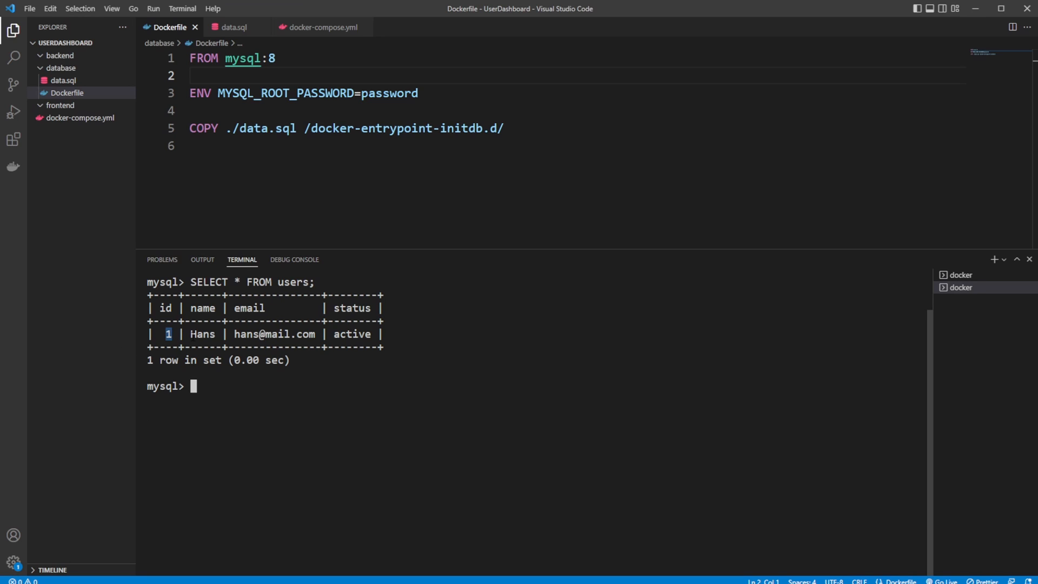
{"action": "double_click", "coordinate": [262, 334]}
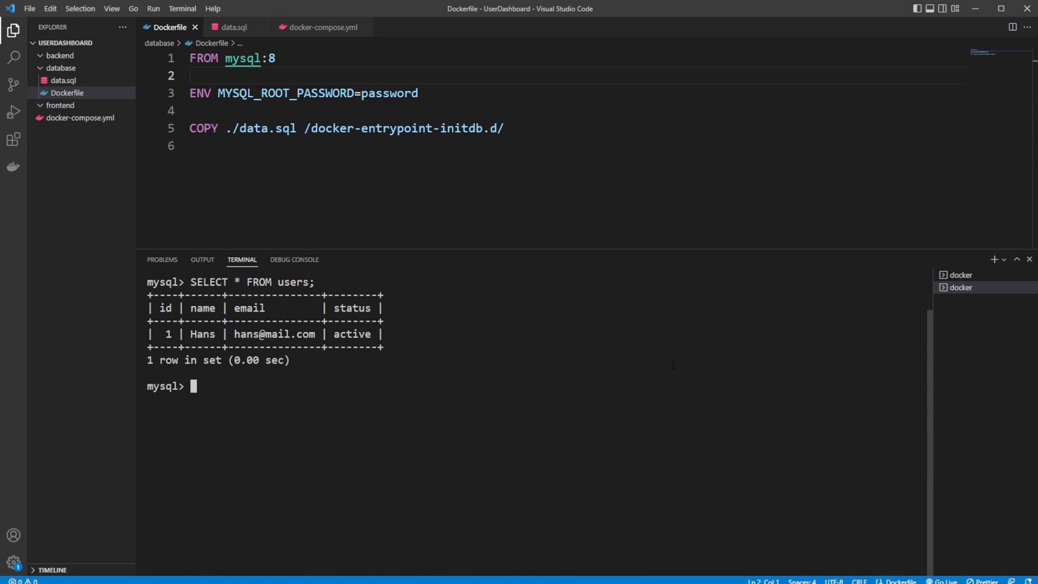
Step: Exit the MySQL shell and force-remove container 18b545947cad with docker rm -f
{"action": "type", "text": "exit"}
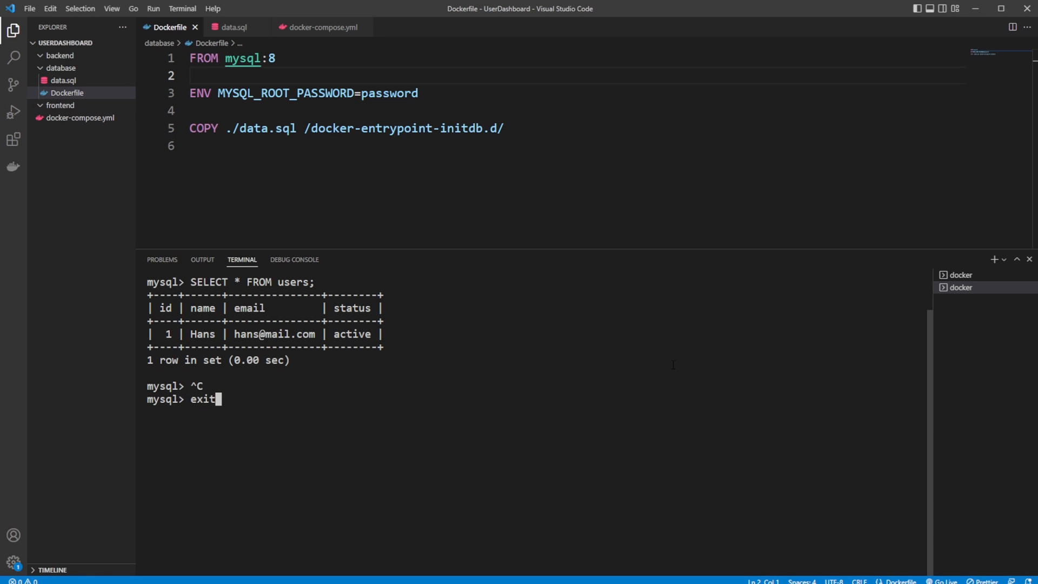
{"action": "key", "text": "Enter"}
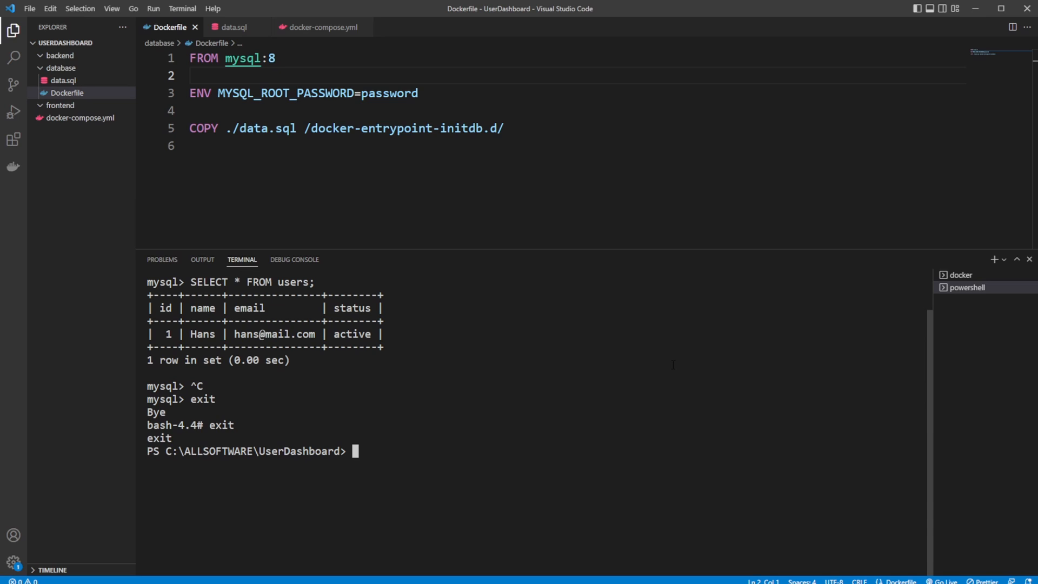
{"action": "type", "text": "docker"}
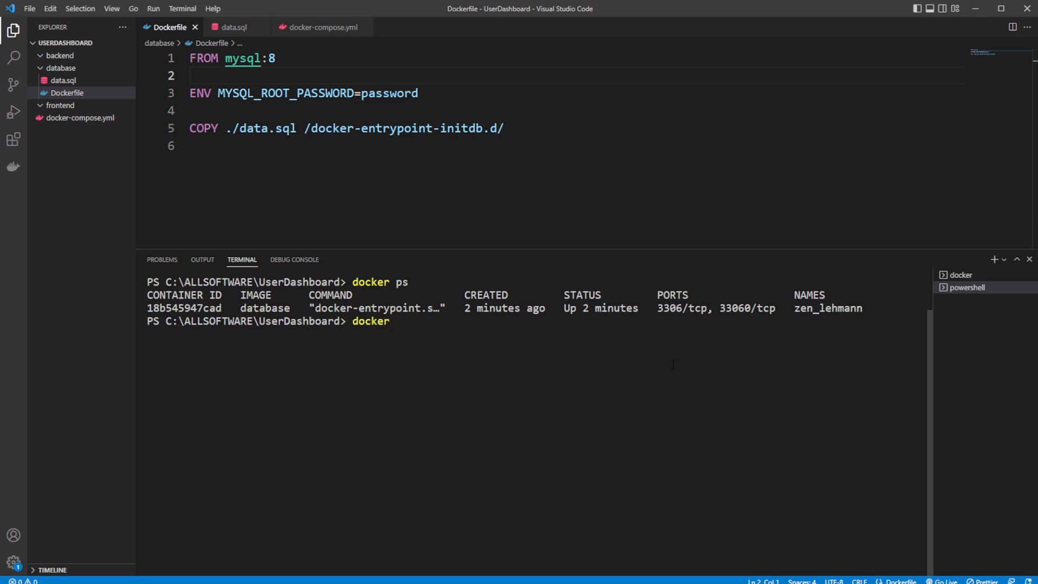
{"action": "type", "text": "rm -f"}
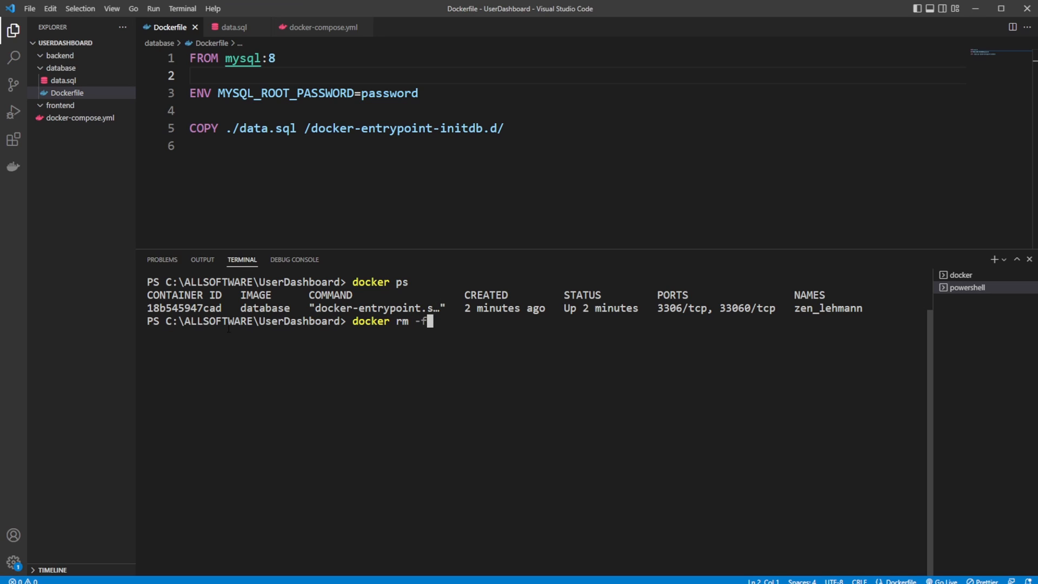
{"action": "type", "text": "18b545947cad"}
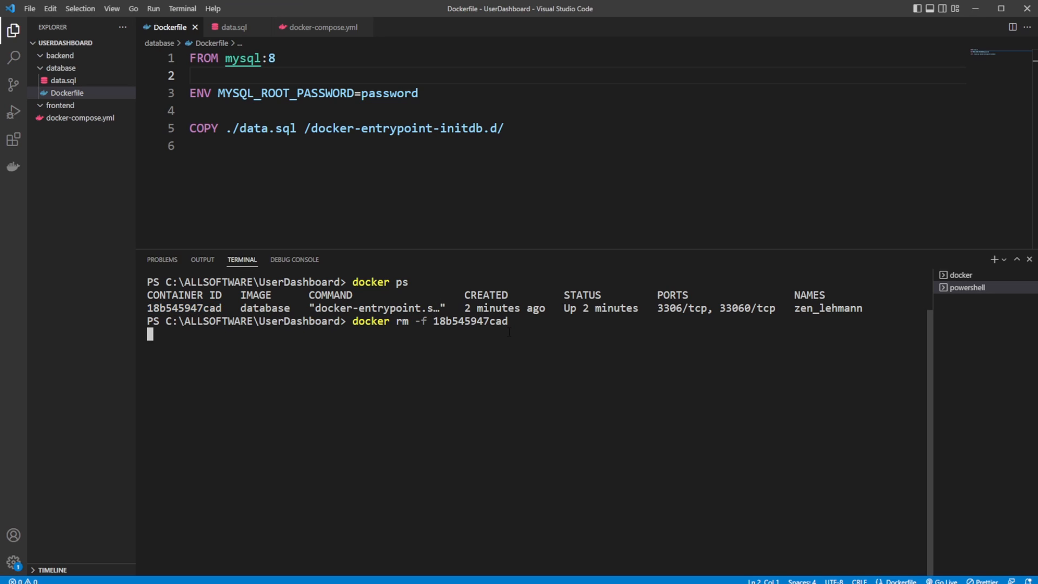
{"action": "key", "text": "Enter"}
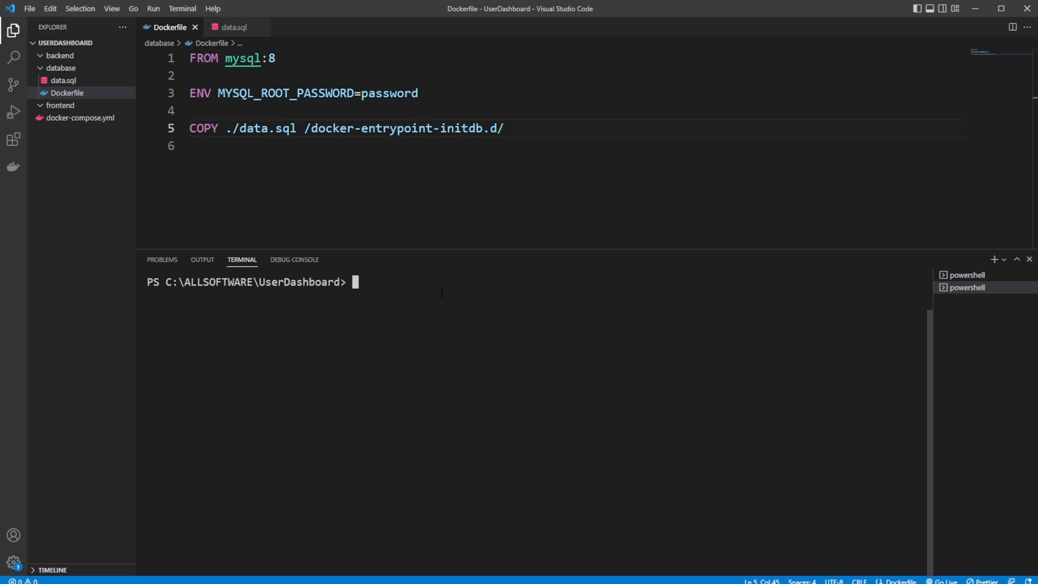
Step: Open docker-compose.yml and inspect the database service name, ./database build path and port 3306
{"action": "left_click", "coordinate": [80, 117]}
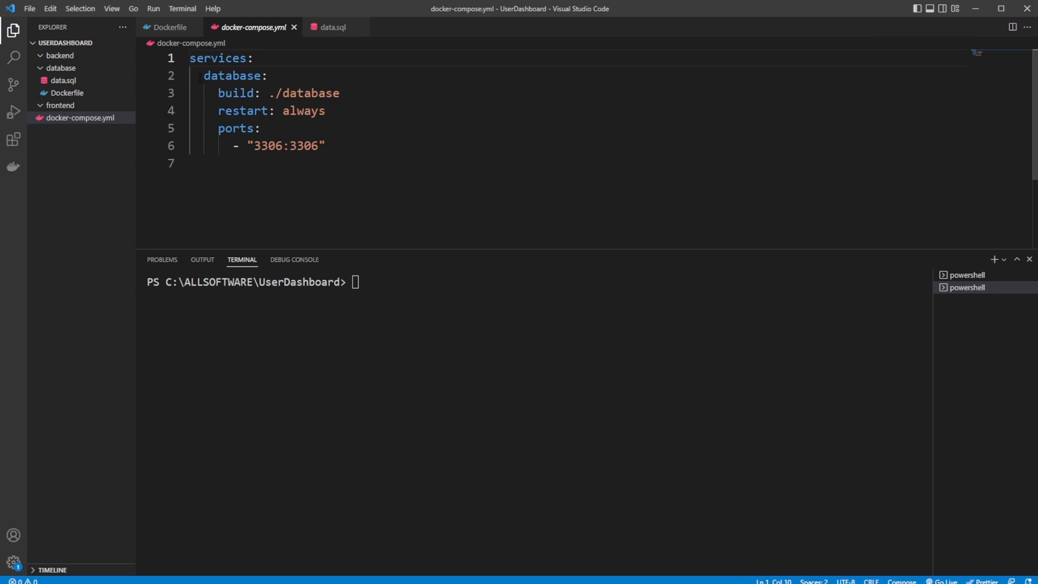
{"action": "double_click", "coordinate": [230, 75]}
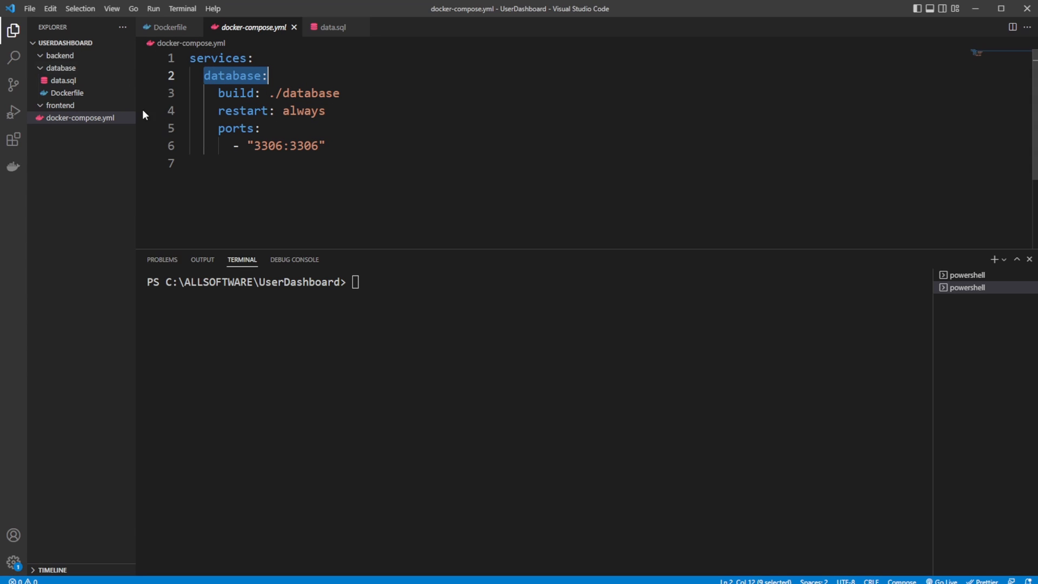
{"action": "left_click", "coordinate": [267, 93]}
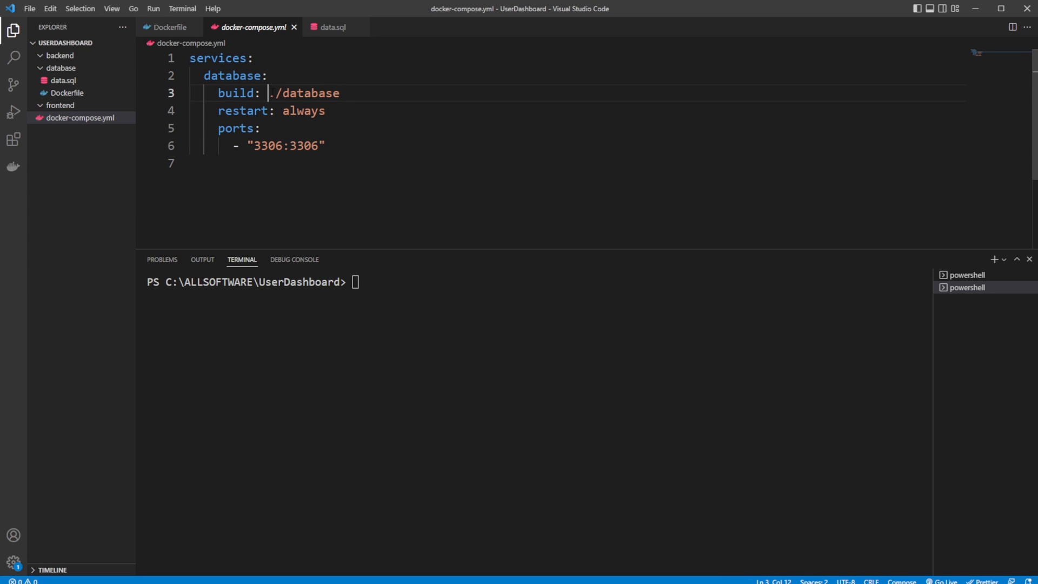
{"action": "double_click", "coordinate": [312, 93]}
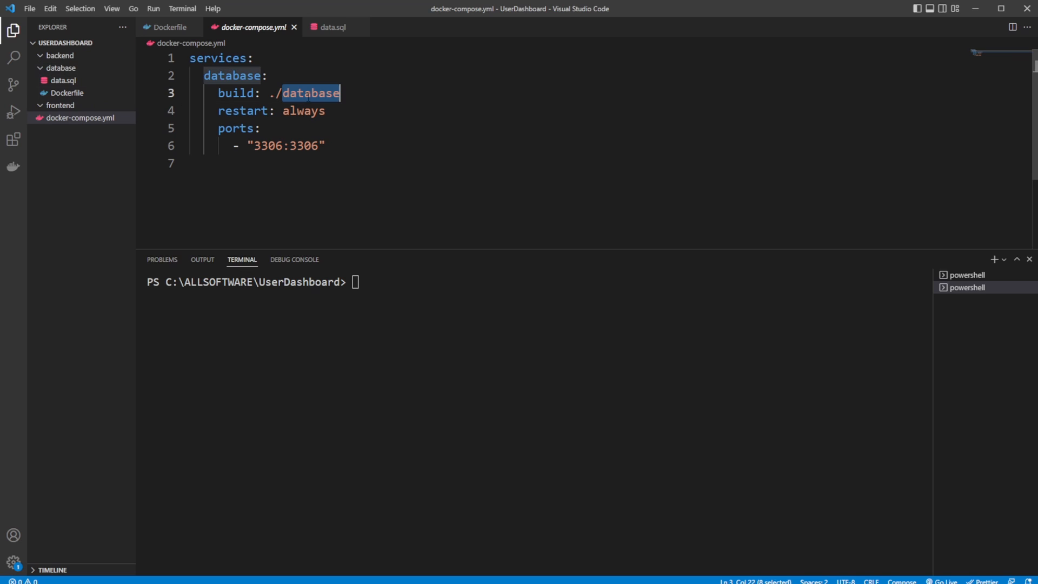
{"action": "mouse_move", "coordinate": [72, 81]}
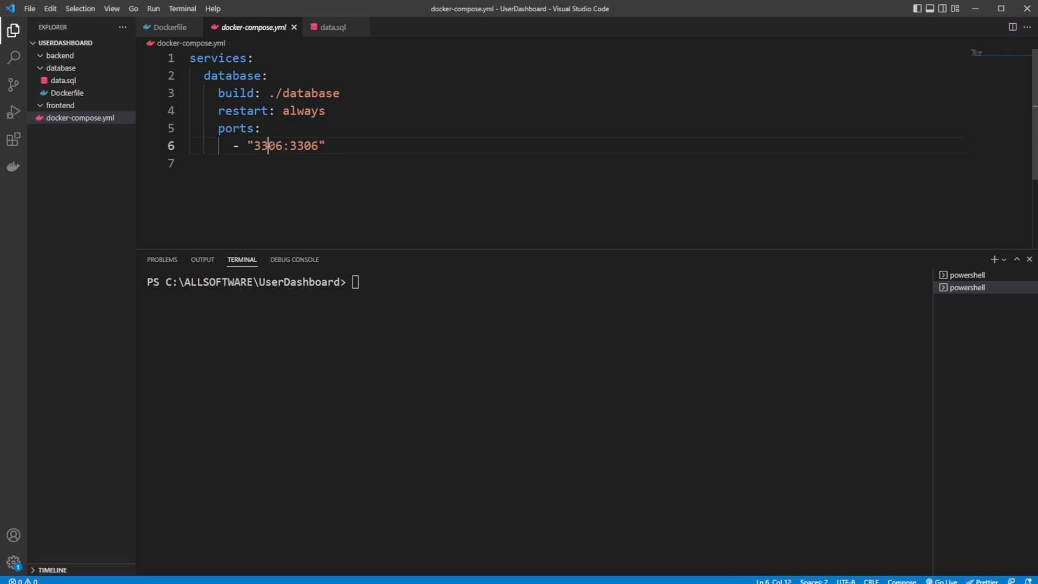
{"action": "double_click", "coordinate": [266, 146]}
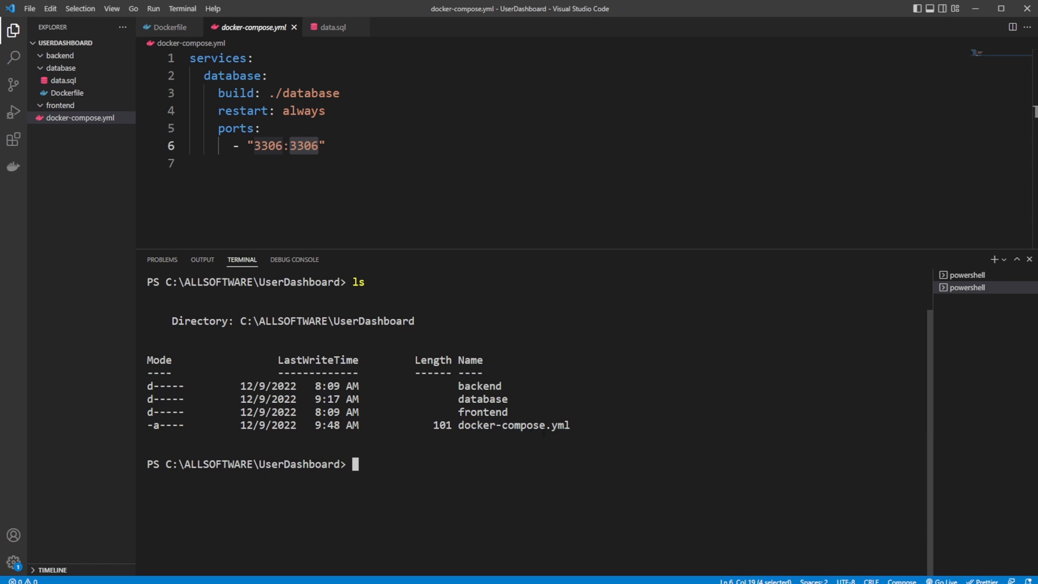
Step: Run docker-compose up and follow the MySQL startup logs until it's ready on 3306
{"action": "type", "text": "d"}
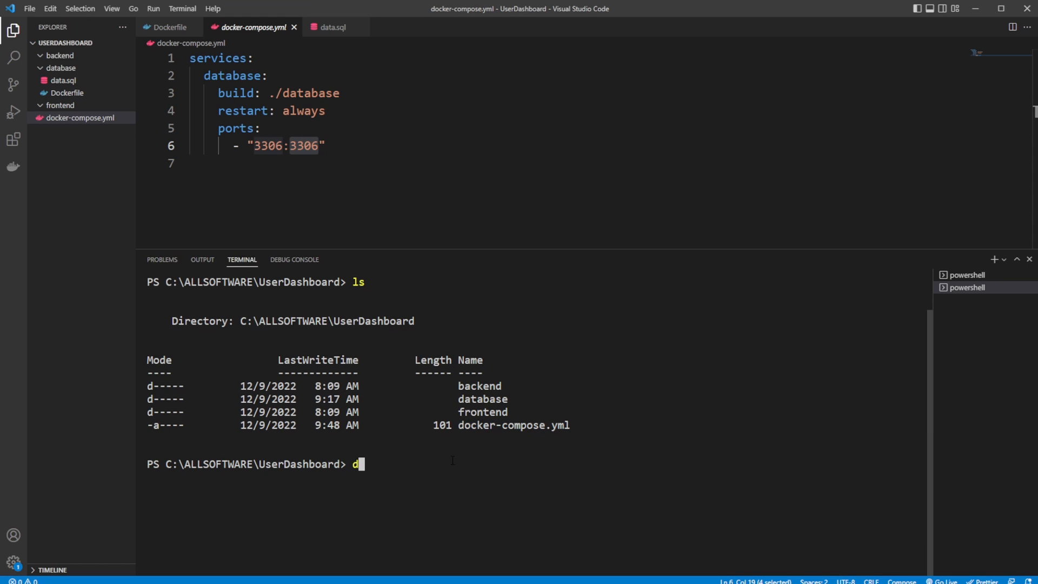
{"action": "type", "text": "ocker-compose"}
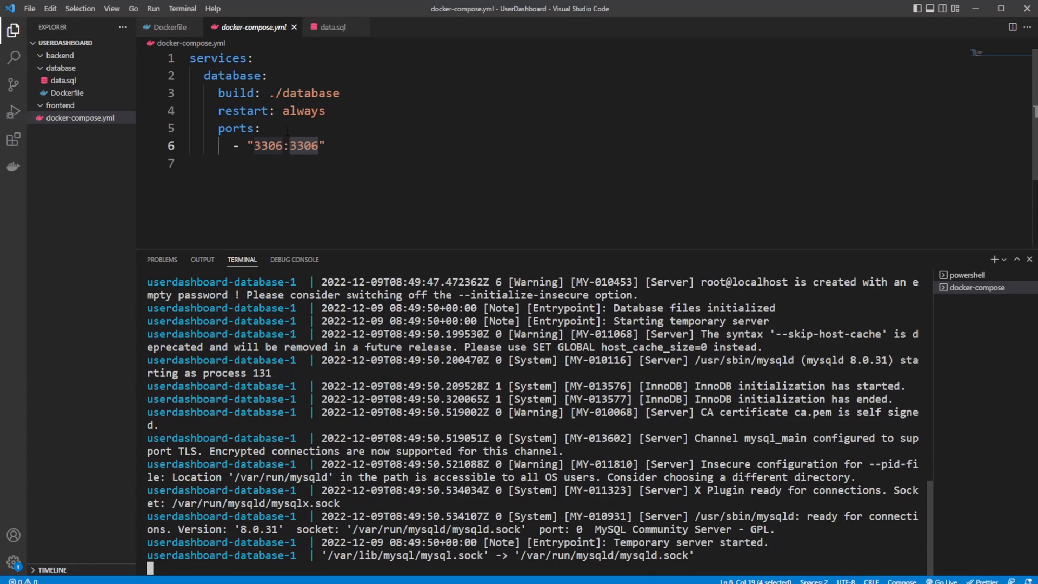
{"action": "scroll", "scroll_direction": "down", "scroll_amount": 3}
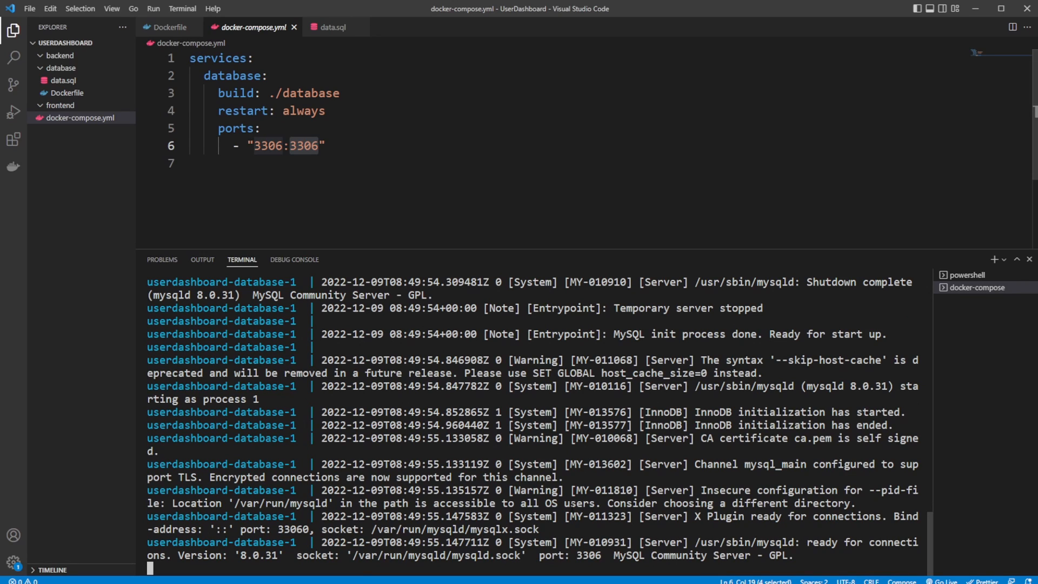
{"action": "left_click_drag", "start_coordinate": [579, 555], "coordinate": [770, 555]}
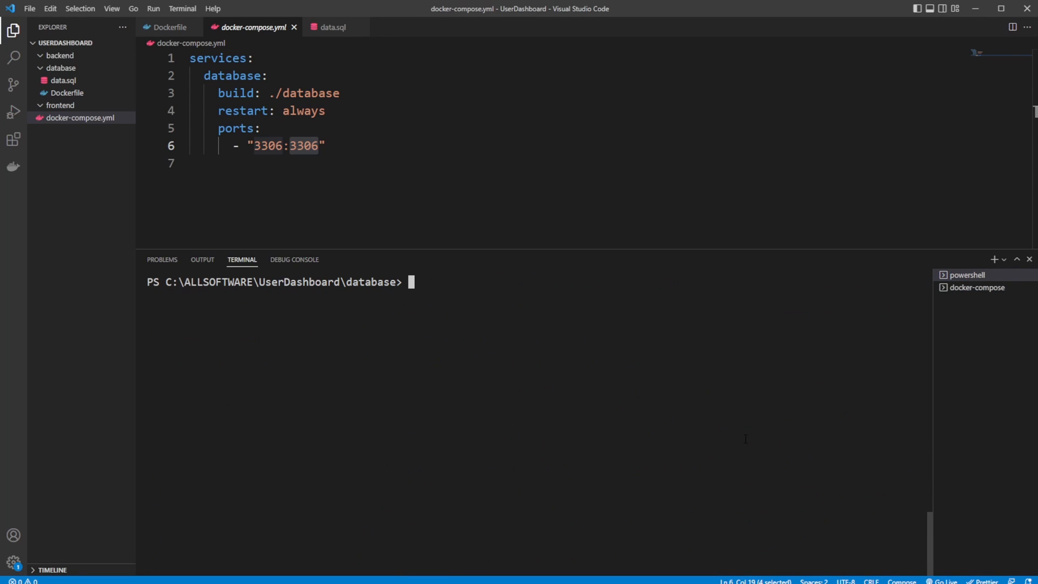
Step: Run docker ps to see the container publishing port 3306, then reopen data.sql
{"action": "type", "text": "docker ps"}
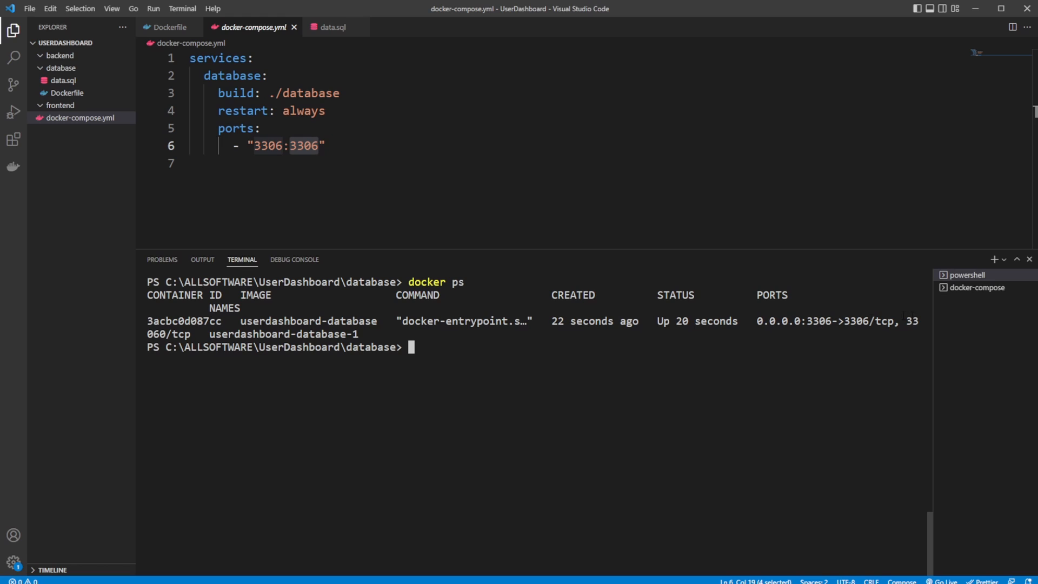
{"action": "left_click", "coordinate": [332, 27]}
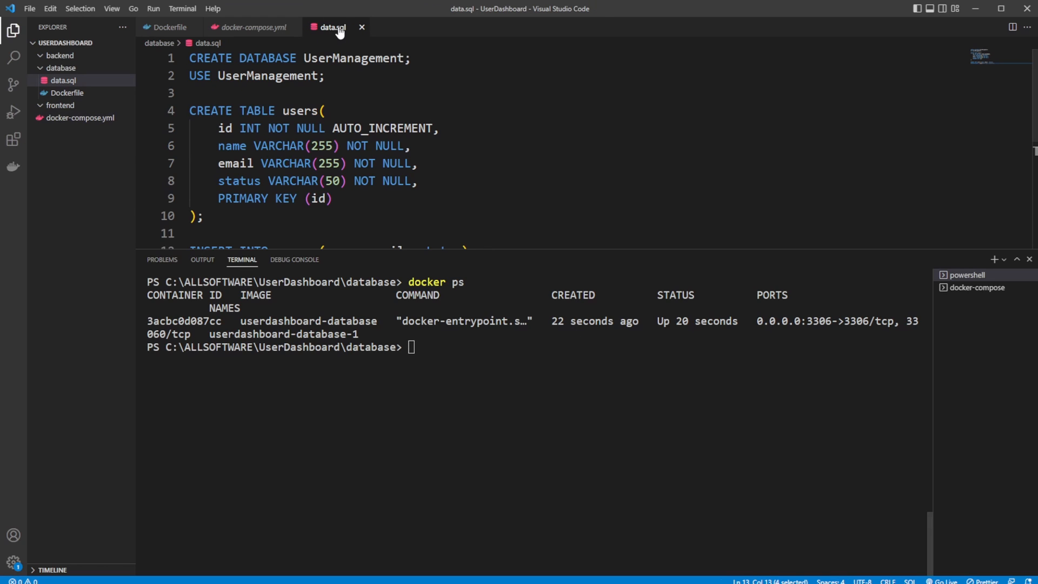
Step: Compare docker-compose.yml with data.sql and highlight the users CREATE TABLE block in data.sql
{"action": "left_click", "coordinate": [252, 28]}
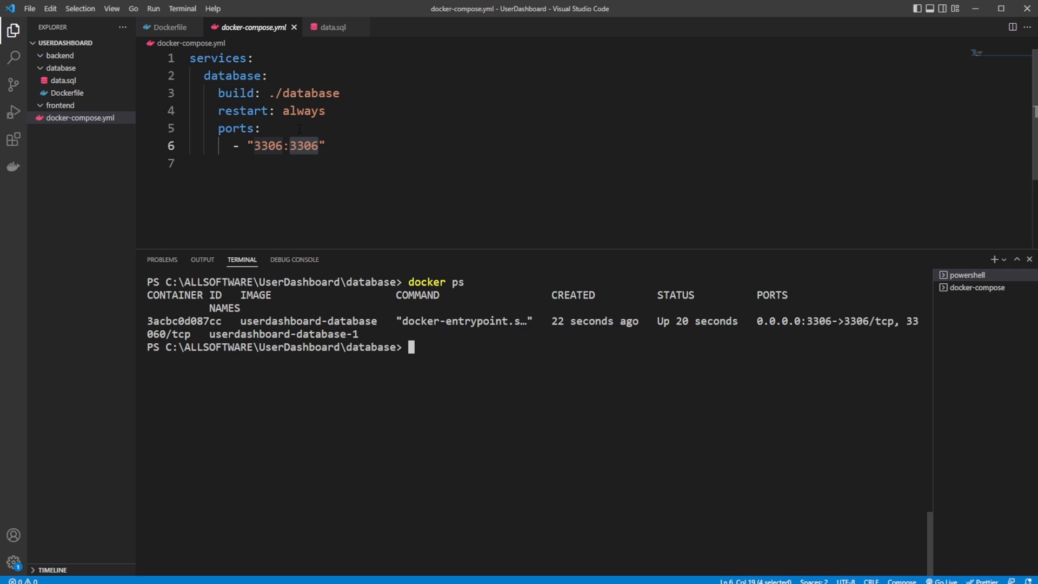
{"action": "left_click", "coordinate": [332, 27]}
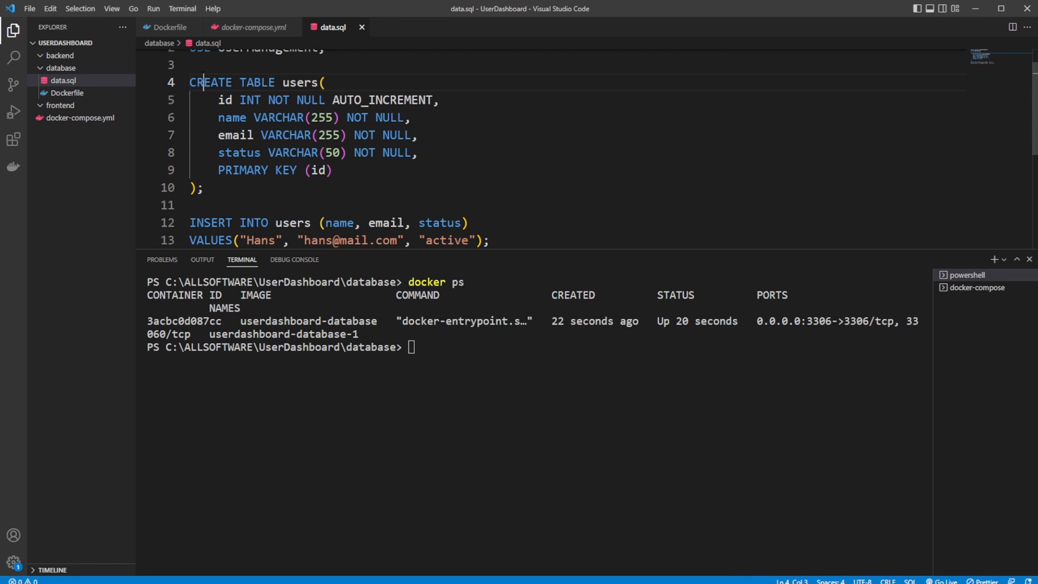
{"action": "left_click_drag", "start_coordinate": [189, 82], "coordinate": [201, 188]}
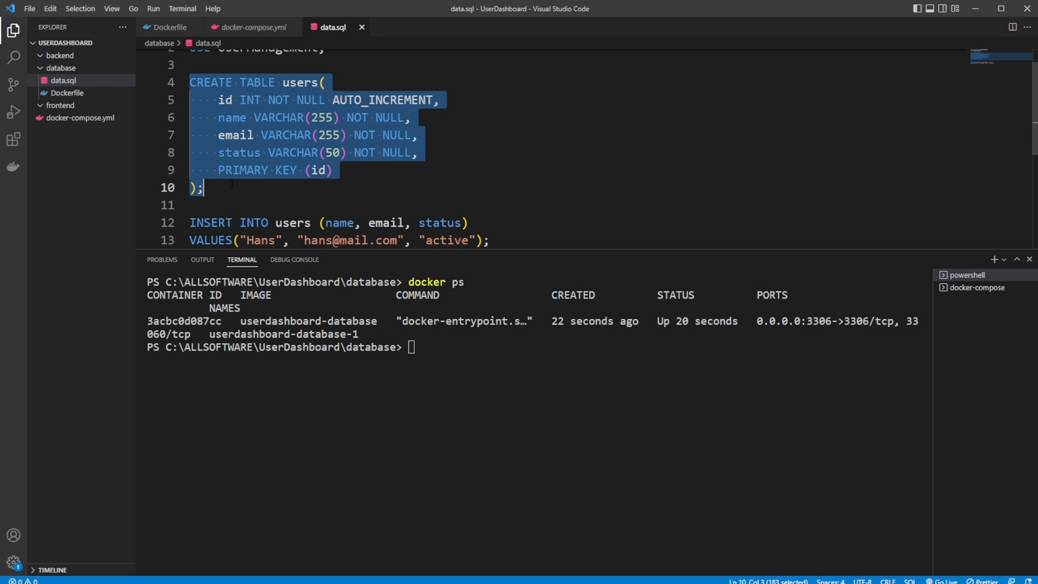
{"action": "mouse_move", "coordinate": [480, 255]}
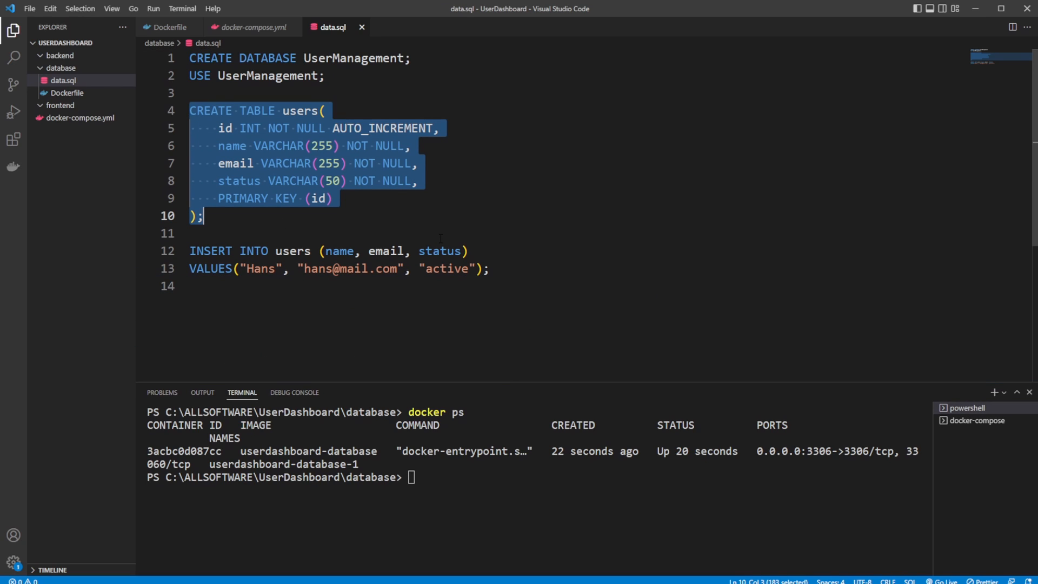
{"action": "left_click", "coordinate": [53, 80]}
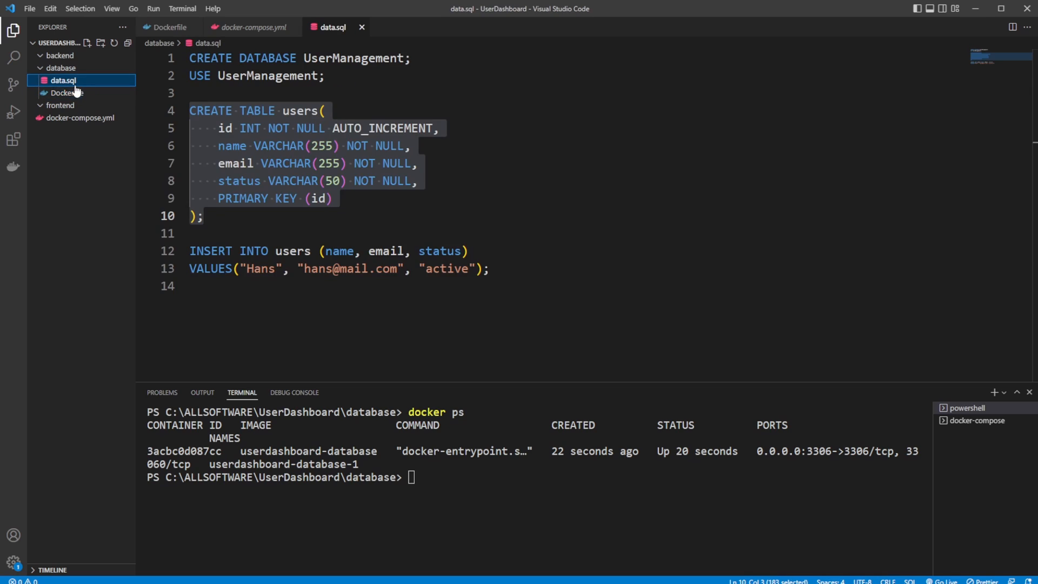